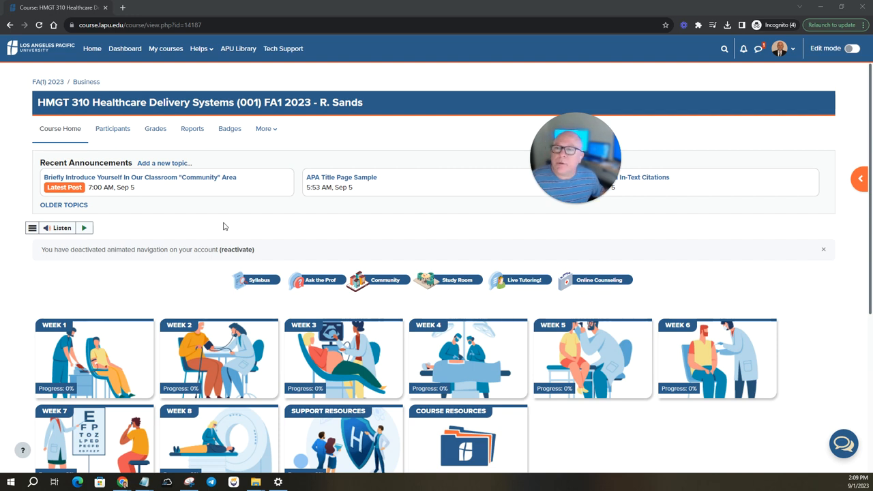
{"action": "mouse_move", "coordinate": [240, 225]}
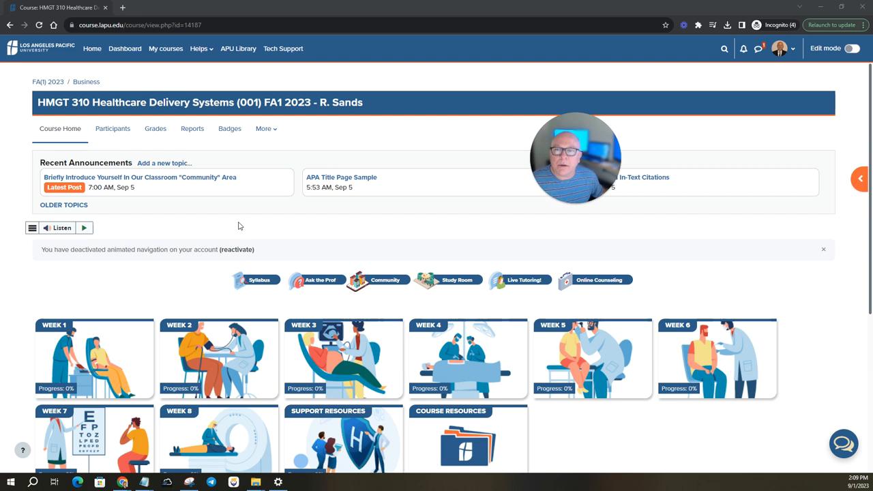
Open the Announcements forum via Older Topics and select the APA Sample Paper And Video discussion.
{"action": "scroll", "scroll_direction": "down", "scroll_amount": 3}
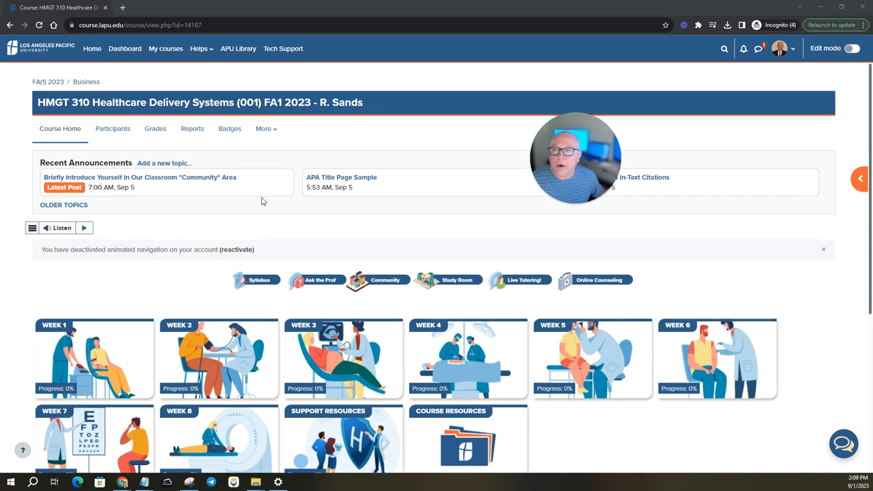
{"action": "mouse_move", "coordinate": [374, 191]}
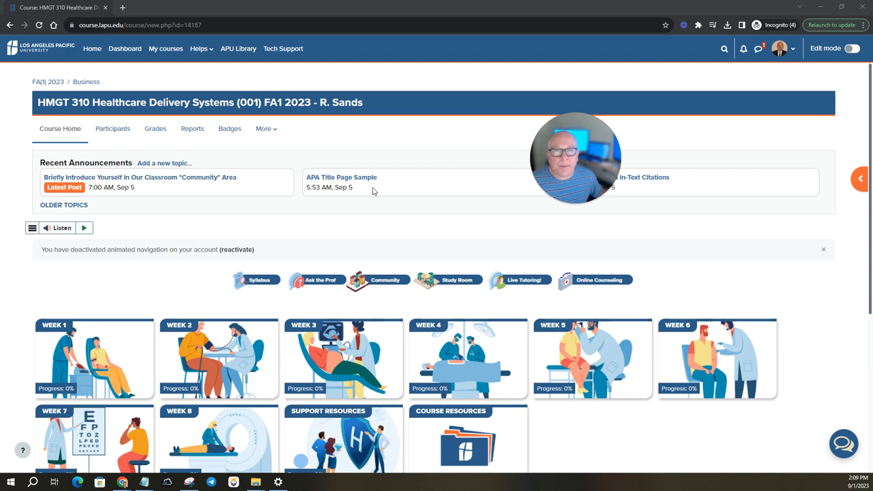
{"action": "mouse_move", "coordinate": [191, 200]}
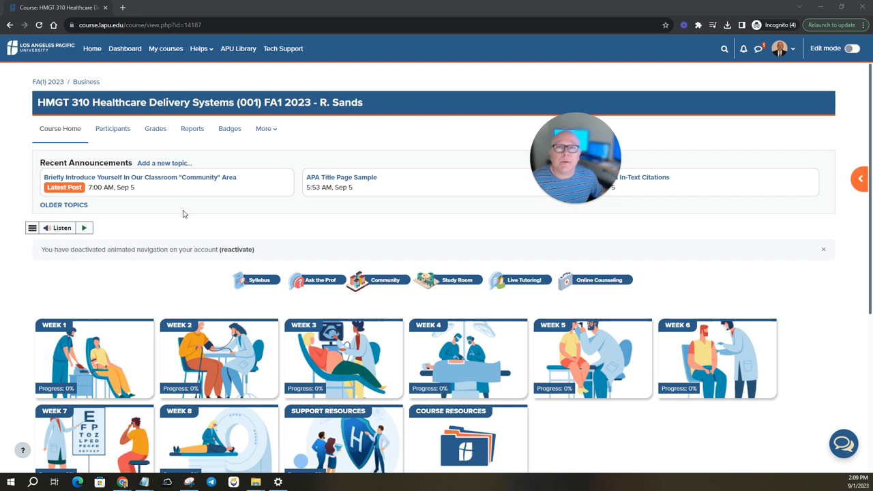
{"action": "scroll", "scroll_direction": "down", "scroll_amount": 3}
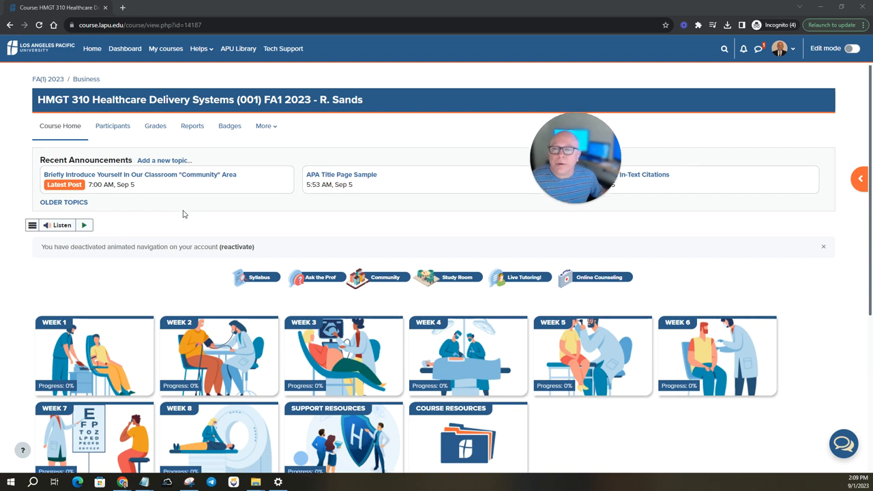
{"action": "scroll", "scroll_direction": "down", "scroll_amount": 3}
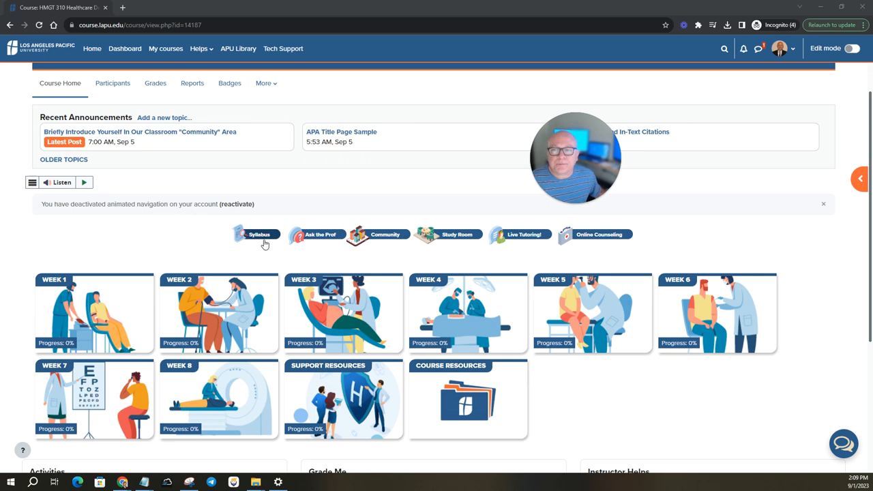
{"action": "mouse_move", "coordinate": [328, 243]}
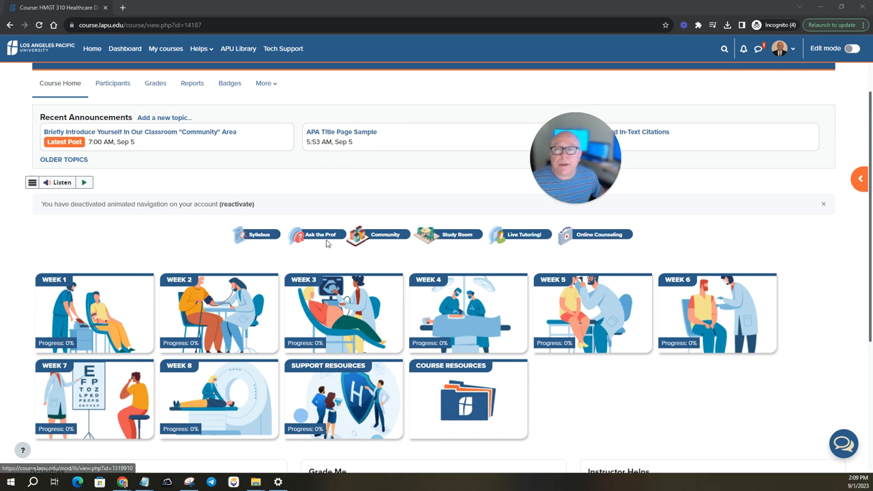
{"action": "mouse_move", "coordinate": [383, 259]}
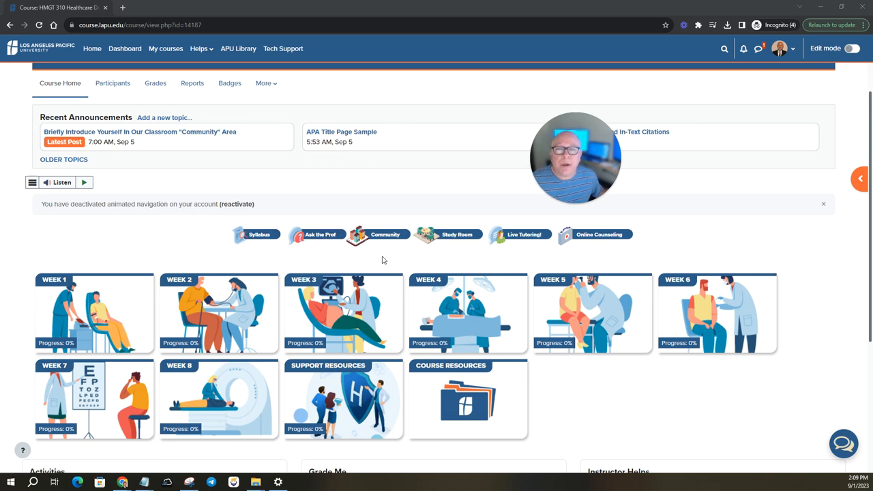
{"action": "mouse_move", "coordinate": [385, 240]}
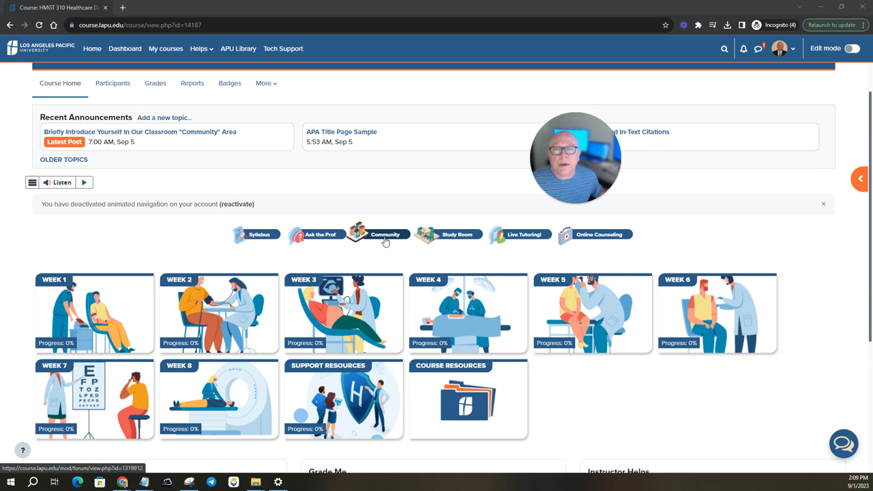
{"action": "mouse_move", "coordinate": [525, 243]}
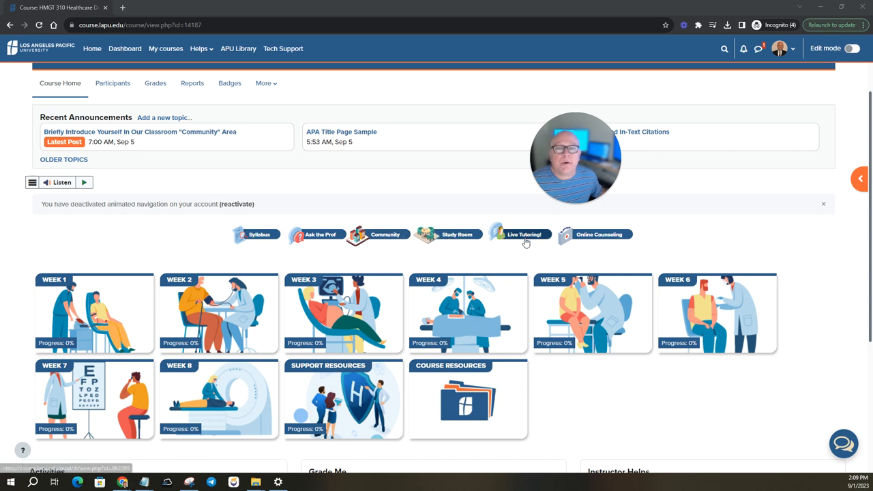
{"action": "mouse_move", "coordinate": [594, 243]}
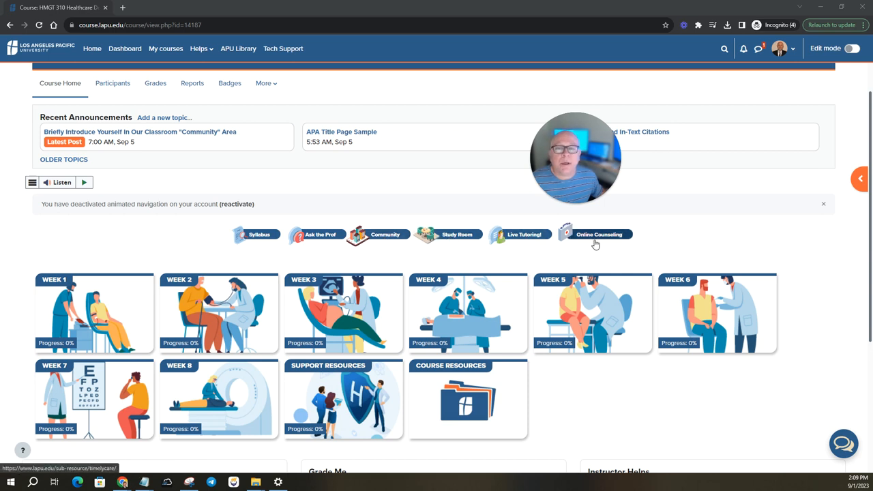
{"action": "mouse_move", "coordinate": [259, 235]}
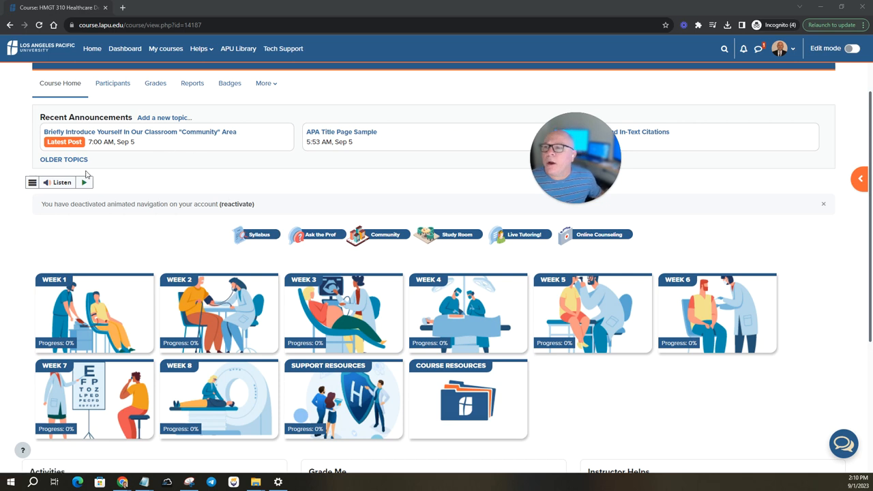
{"action": "left_click", "coordinate": [63, 158]}
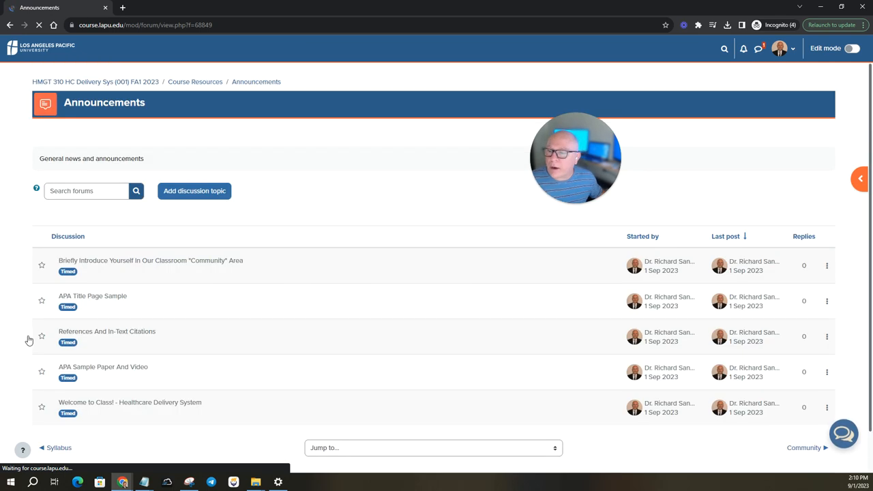
{"action": "scroll", "scroll_direction": "down", "scroll_amount": 3}
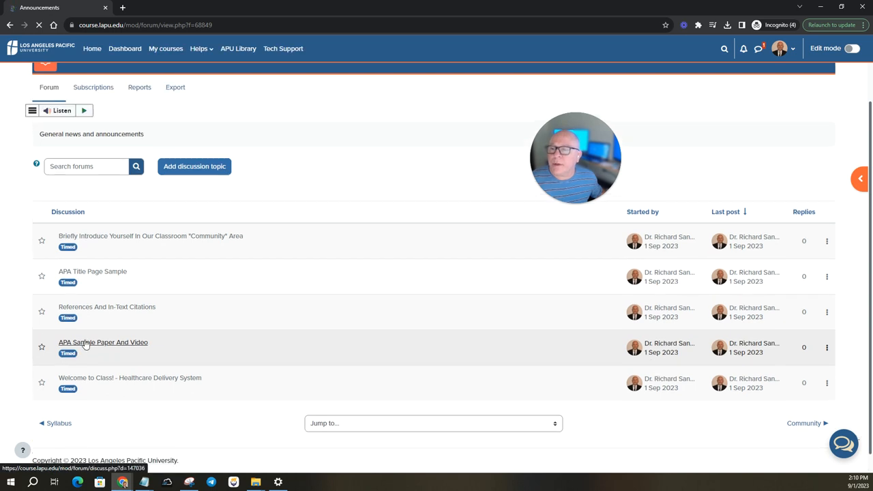
{"action": "mouse_move", "coordinate": [85, 344]}
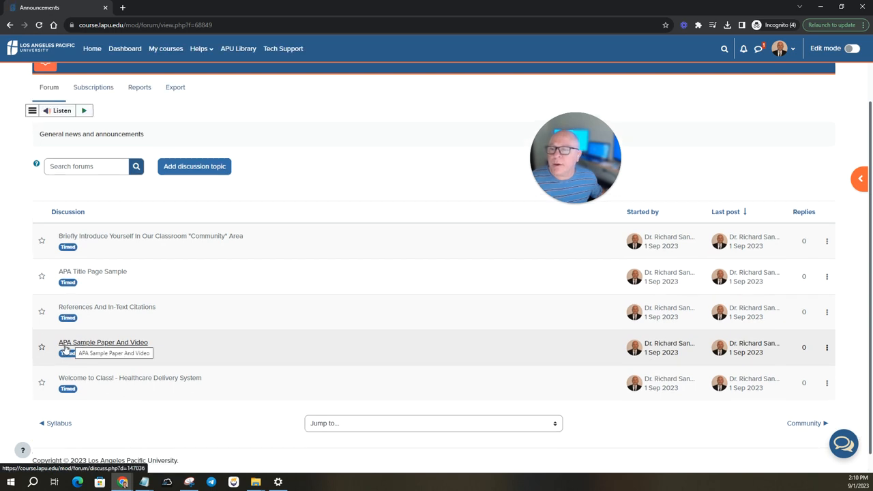
{"action": "mouse_move", "coordinate": [120, 346]}
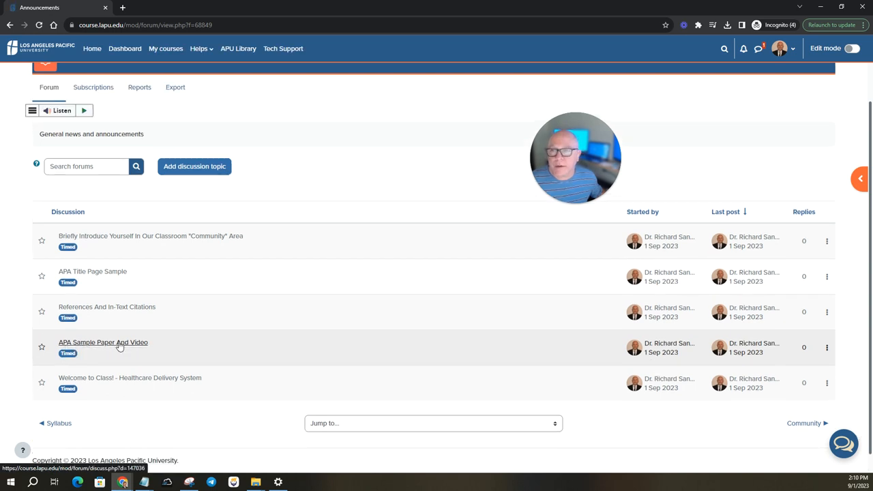
{"action": "left_click", "coordinate": [103, 342]}
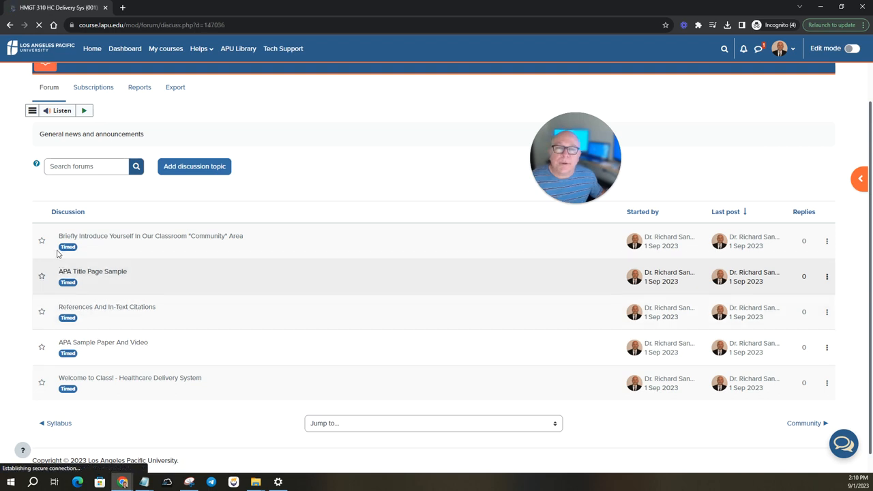
View the APA Sample Paper And Video post, its two embedded videos and the example paper PDF.
{"action": "left_click", "coordinate": [103, 341]}
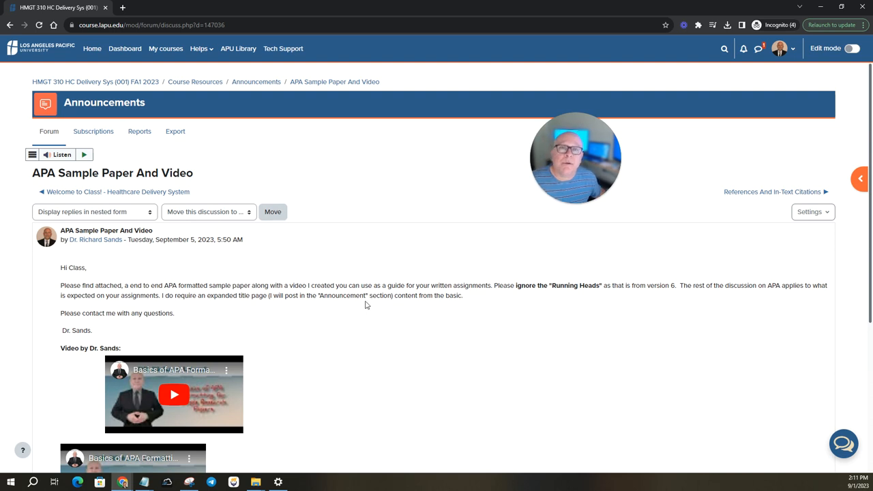
{"action": "scroll", "scroll_direction": "down", "scroll_amount": 3}
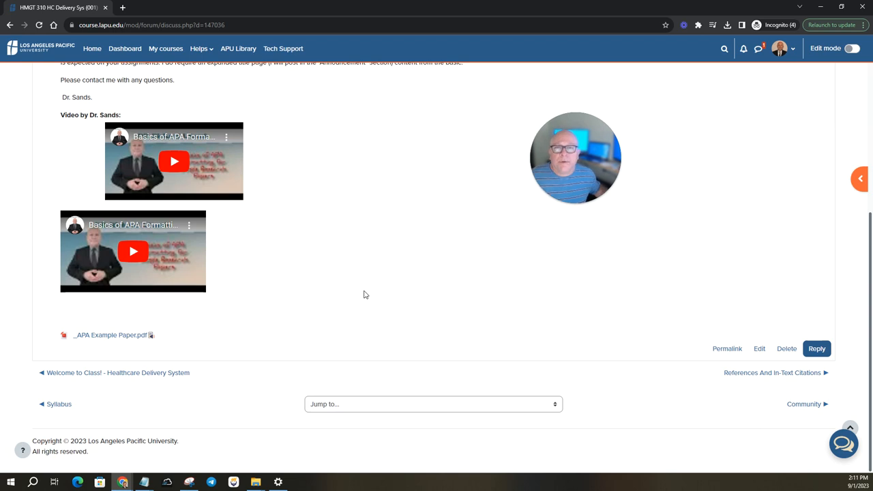
{"action": "mouse_move", "coordinate": [376, 303]}
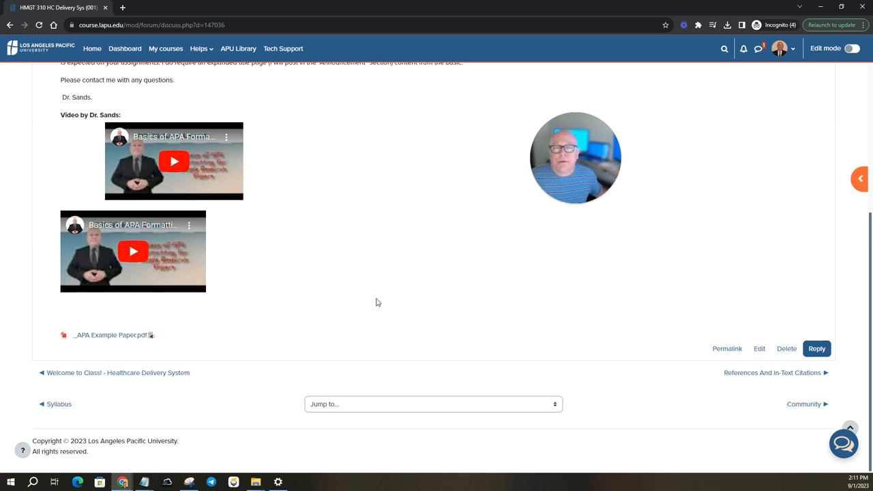
{"action": "scroll", "scroll_direction": "up", "scroll_amount": 3}
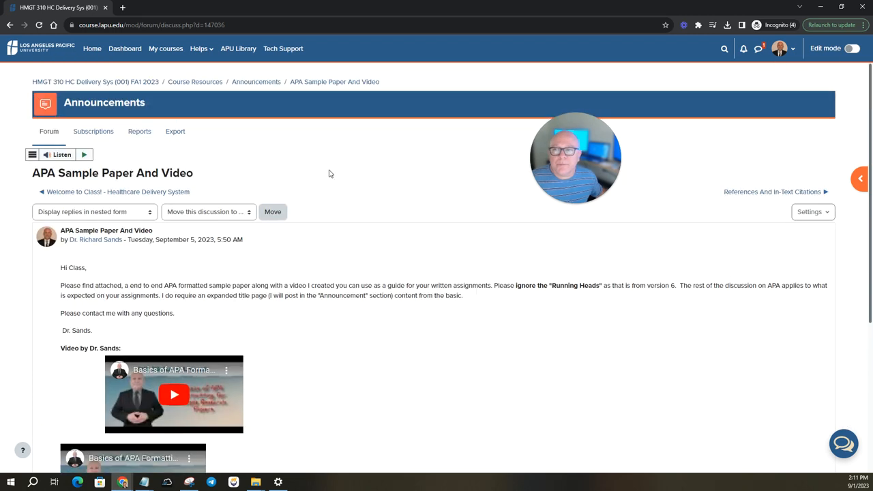
{"action": "mouse_move", "coordinate": [228, 137]}
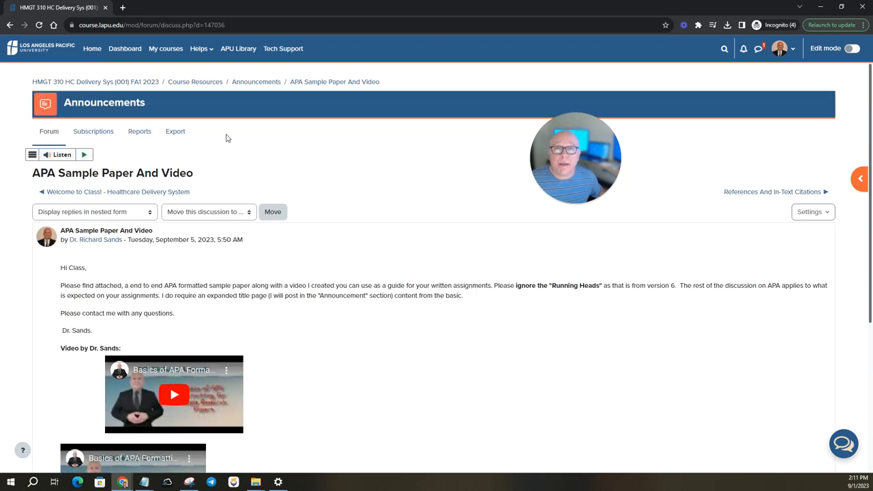
{"action": "mouse_move", "coordinate": [112, 83]}
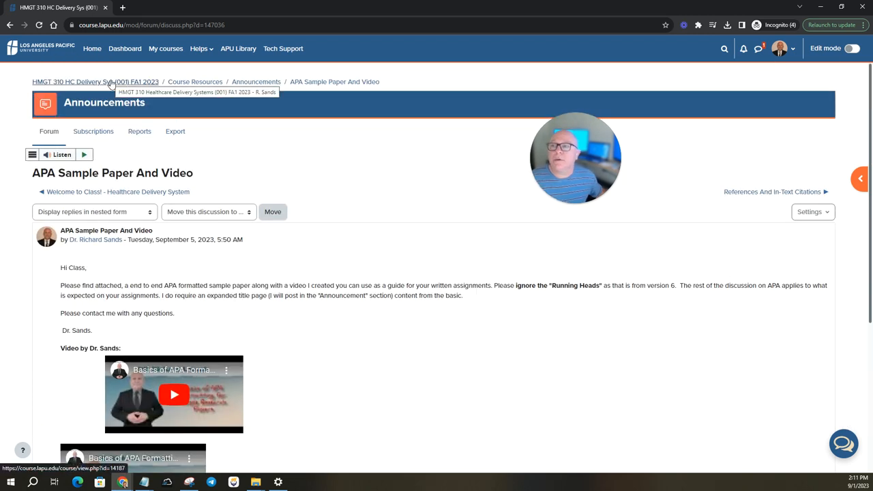
{"action": "left_click", "coordinate": [95, 81]}
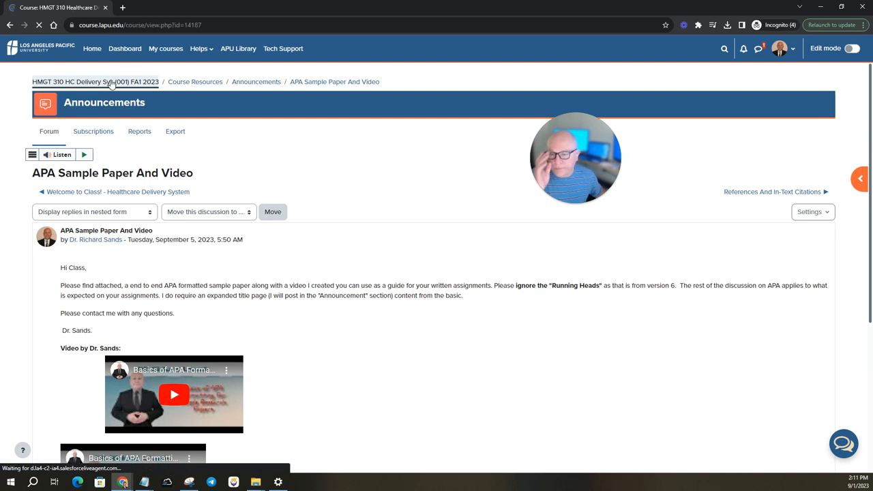
{"action": "left_click", "coordinate": [94, 82]}
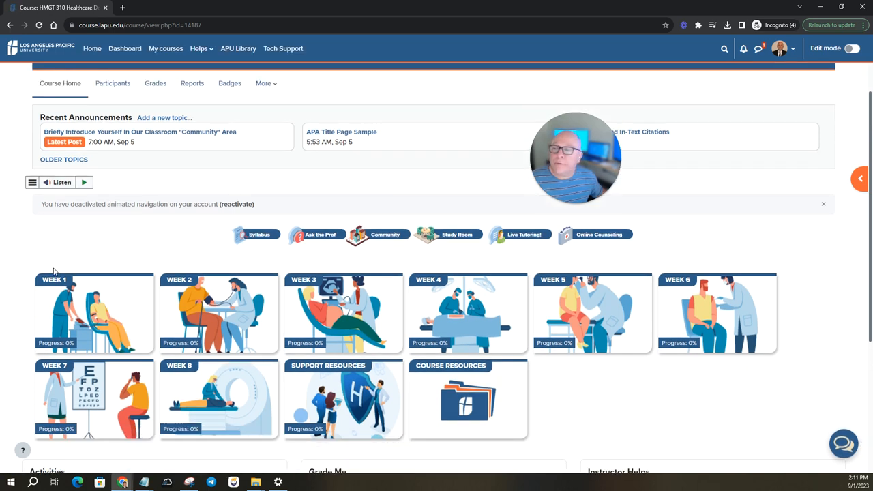
{"action": "mouse_move", "coordinate": [183, 242]}
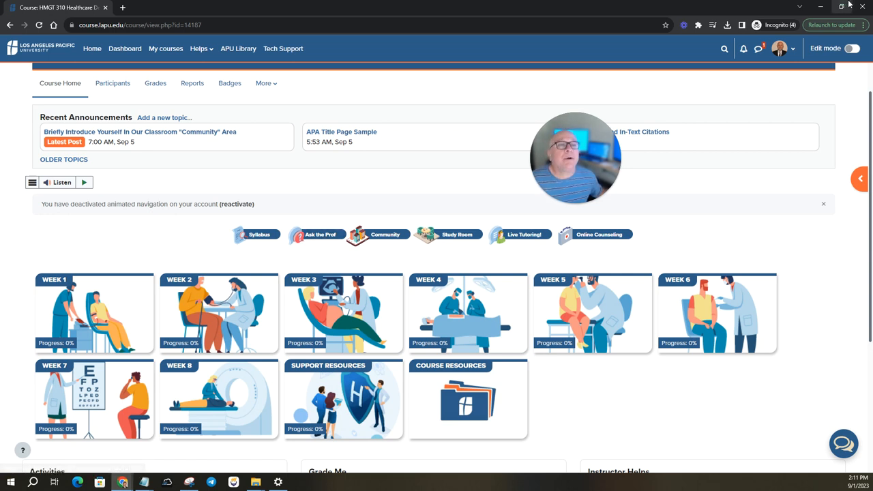
{"action": "mouse_move", "coordinate": [758, 49]}
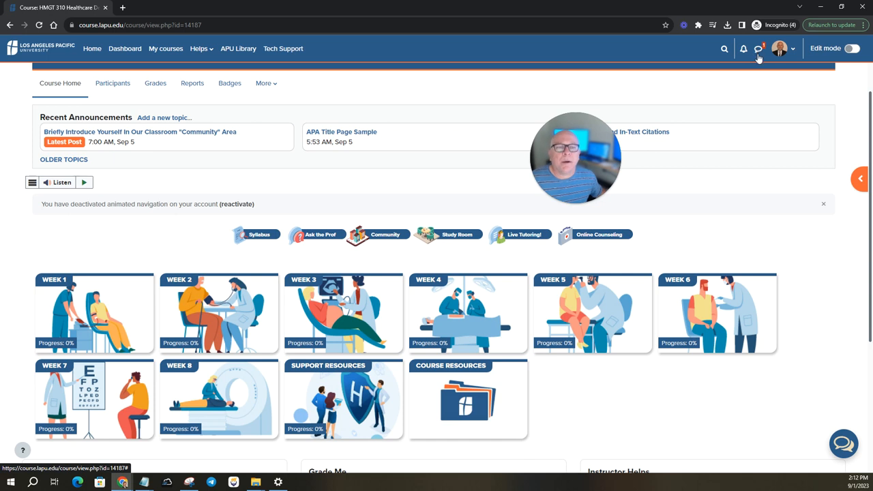
{"action": "mouse_move", "coordinate": [756, 49]}
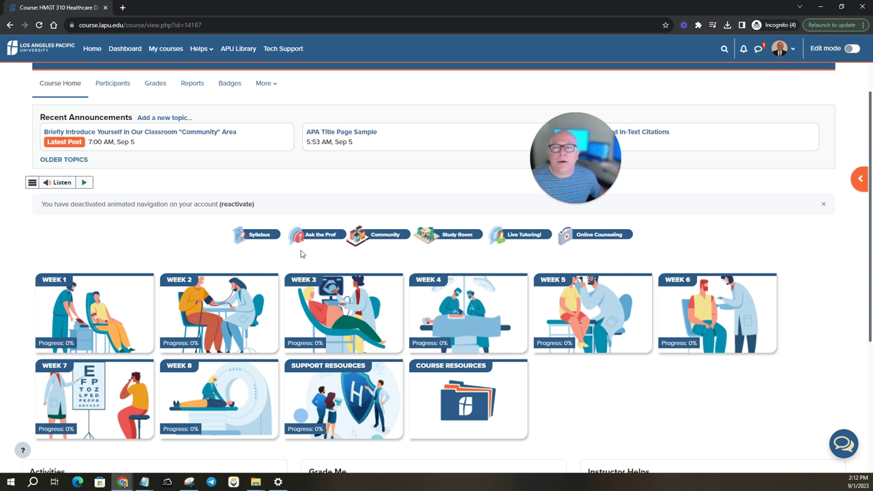
{"action": "mouse_move", "coordinate": [322, 240]}
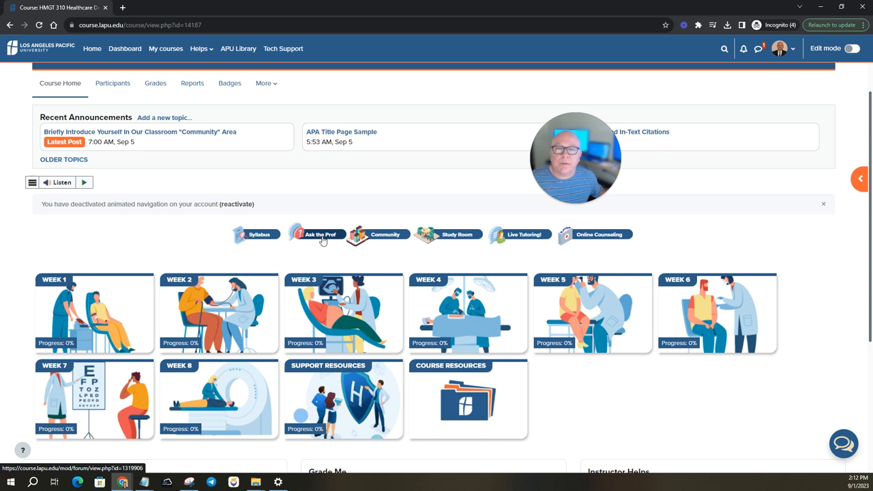
{"action": "mouse_move", "coordinate": [379, 240]}
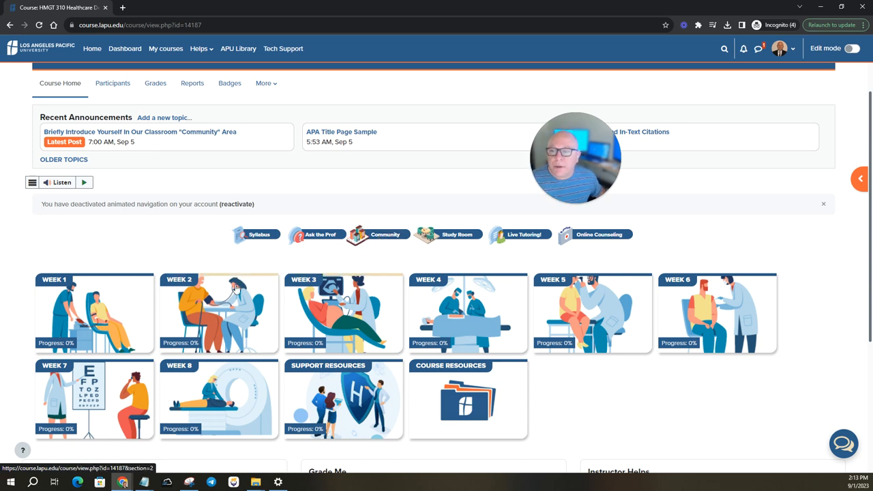
View the Assignments list with papers due Weeks 2, 4 and 7, then return to course home.
{"action": "scroll", "scroll_direction": "down", "scroll_amount": 3}
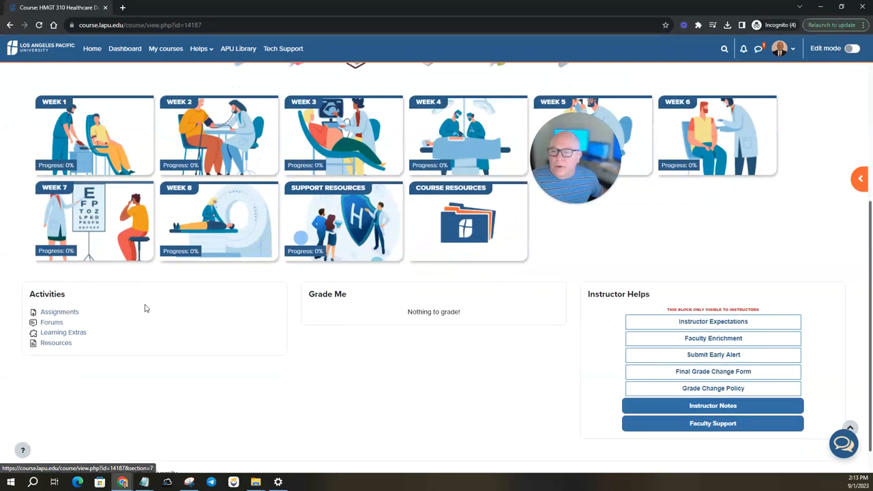
{"action": "scroll", "scroll_direction": "down", "scroll_amount": 3}
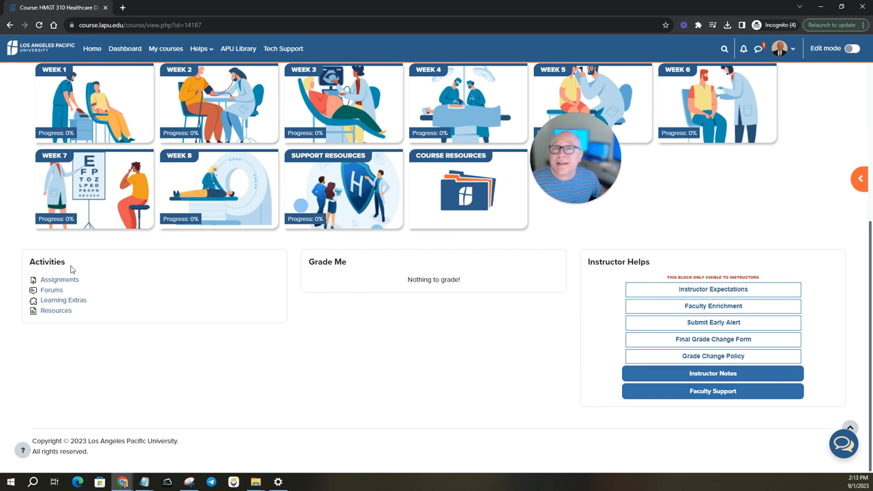
{"action": "mouse_move", "coordinate": [60, 279]}
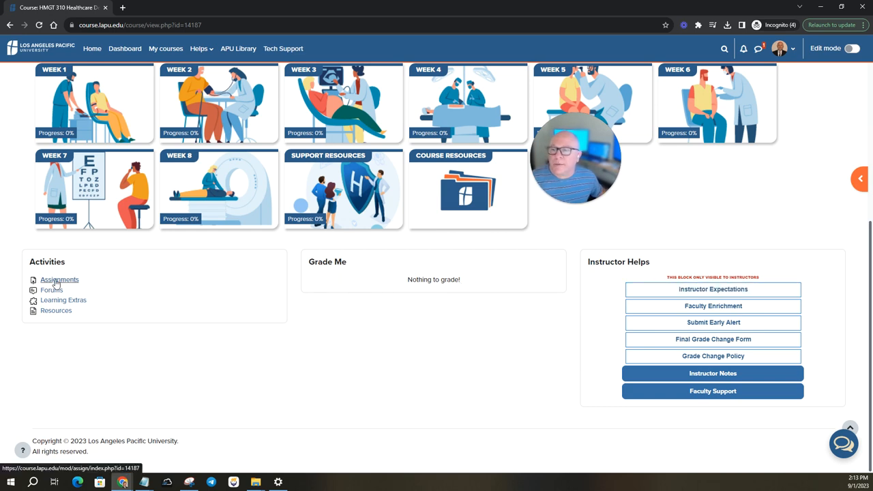
{"action": "left_click", "coordinate": [60, 280]}
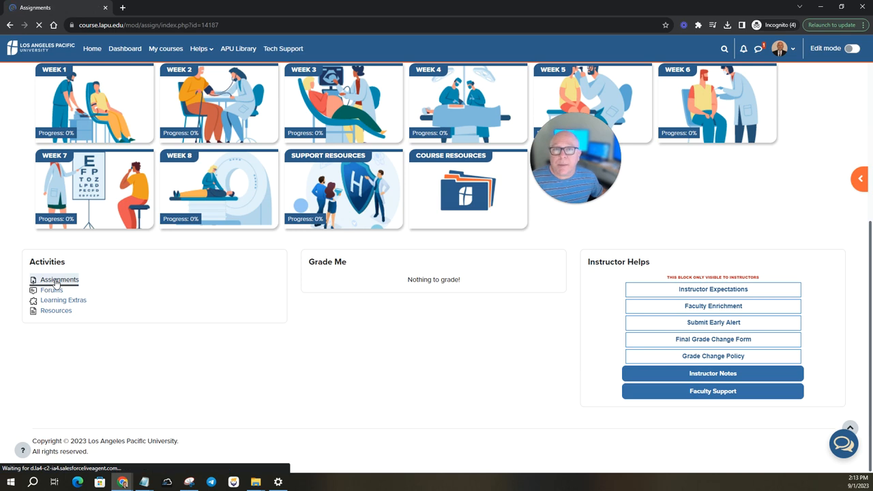
{"action": "left_click", "coordinate": [60, 280]}
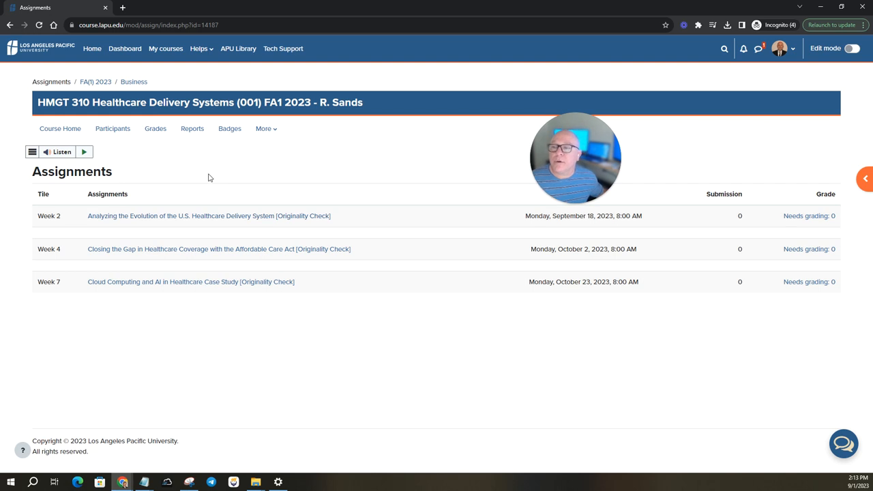
{"action": "mouse_move", "coordinate": [58, 135]}
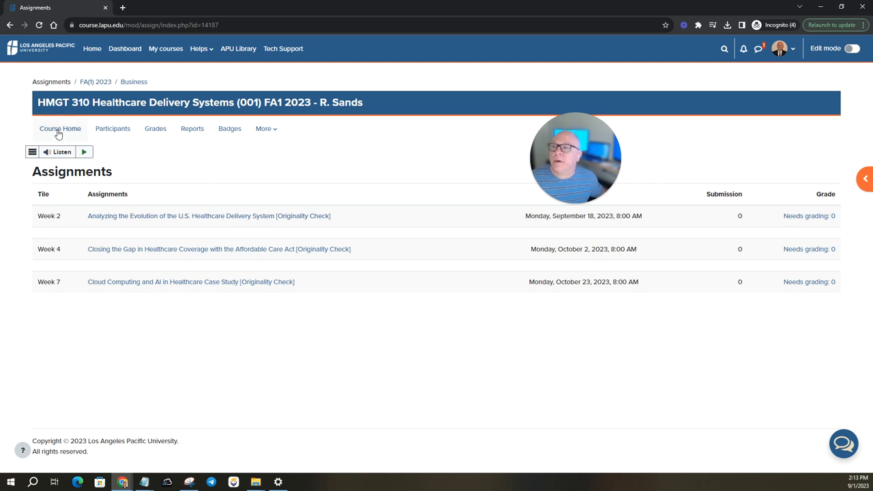
{"action": "left_click", "coordinate": [60, 129]}
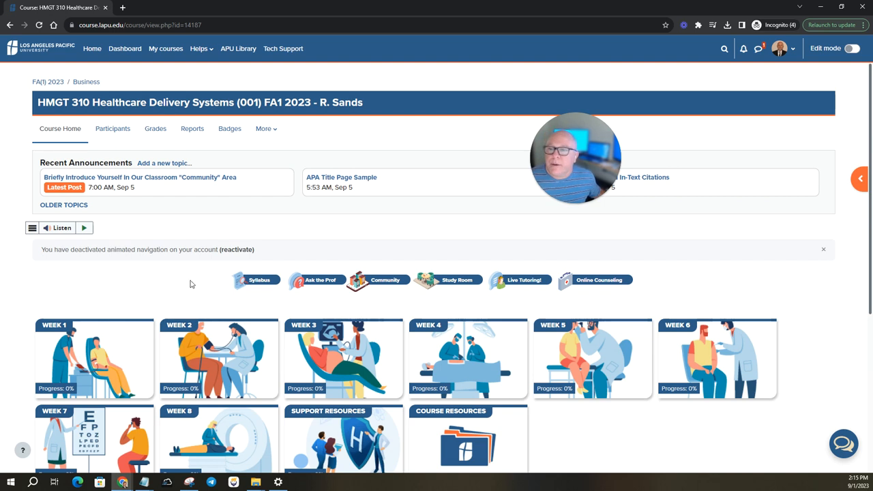
Scroll the course home page down to the Activities, Grade Me and Instructor Helps sections.
{"action": "scroll", "scroll_direction": "down", "scroll_amount": 3}
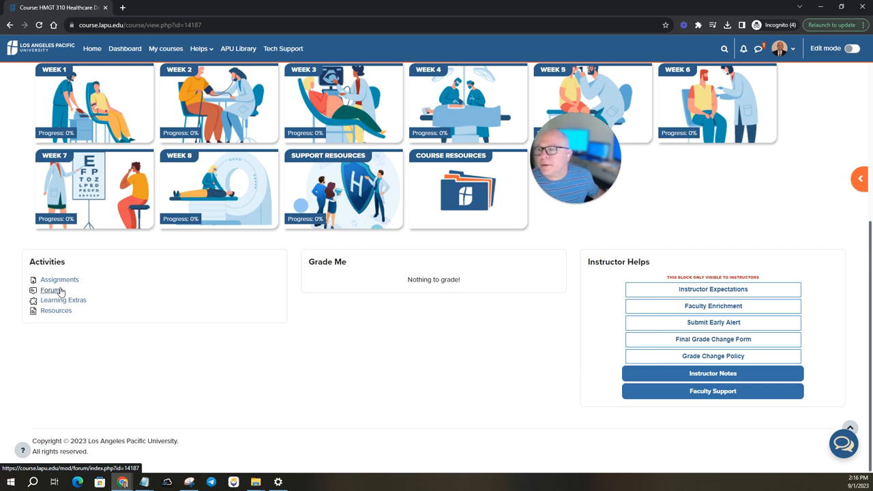
Open the Forums list from Activities and browse the Announcements and weekly Learning forums.
{"action": "left_click", "coordinate": [50, 289]}
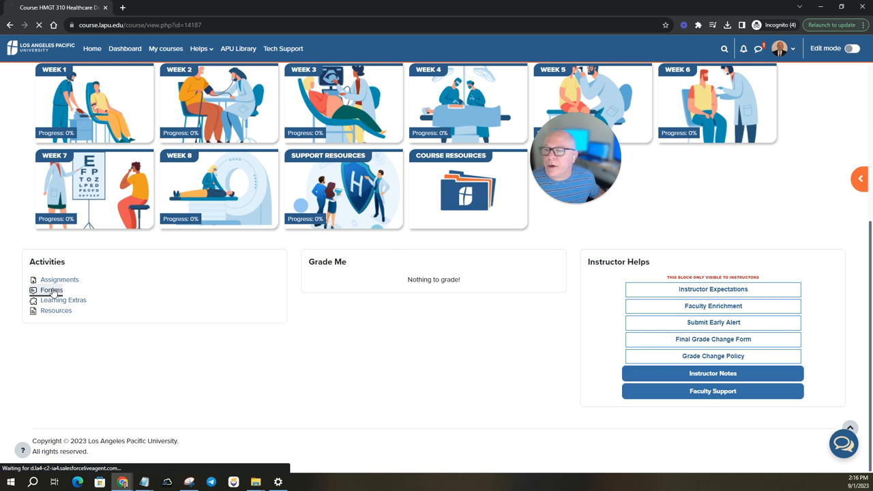
{"action": "left_click", "coordinate": [52, 289]}
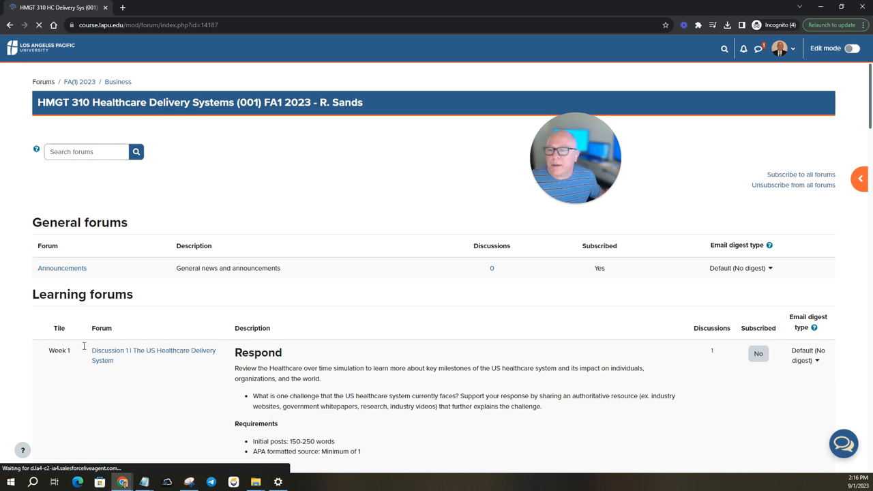
{"action": "scroll", "scroll_direction": "down", "scroll_amount": 3}
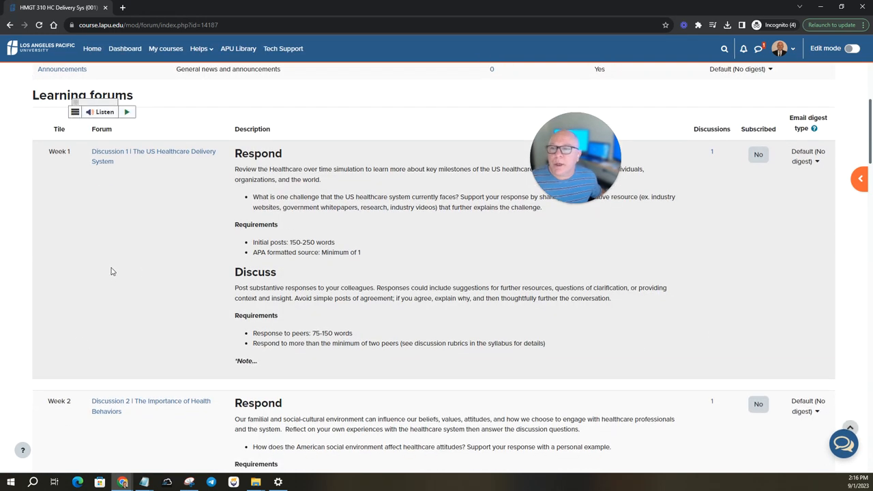
{"action": "scroll", "scroll_direction": "down", "scroll_amount": 3}
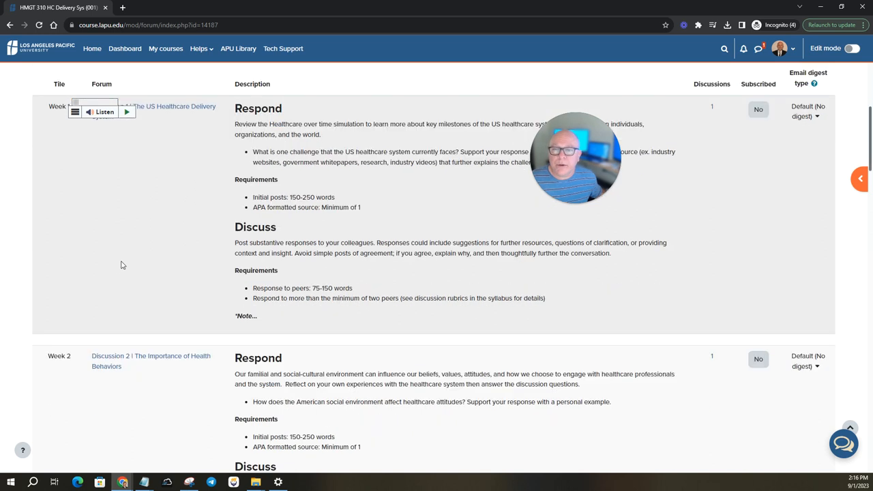
{"action": "scroll", "scroll_direction": "up", "scroll_amount": 3}
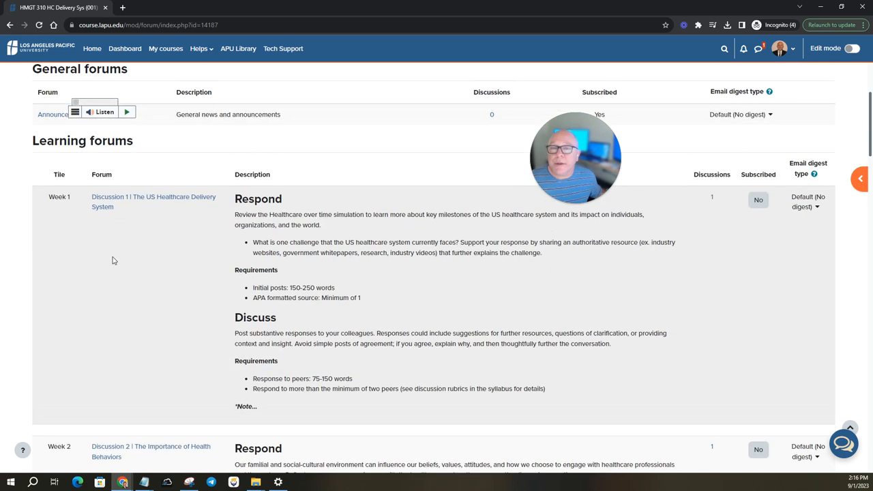
{"action": "scroll", "scroll_direction": "down", "scroll_amount": 3}
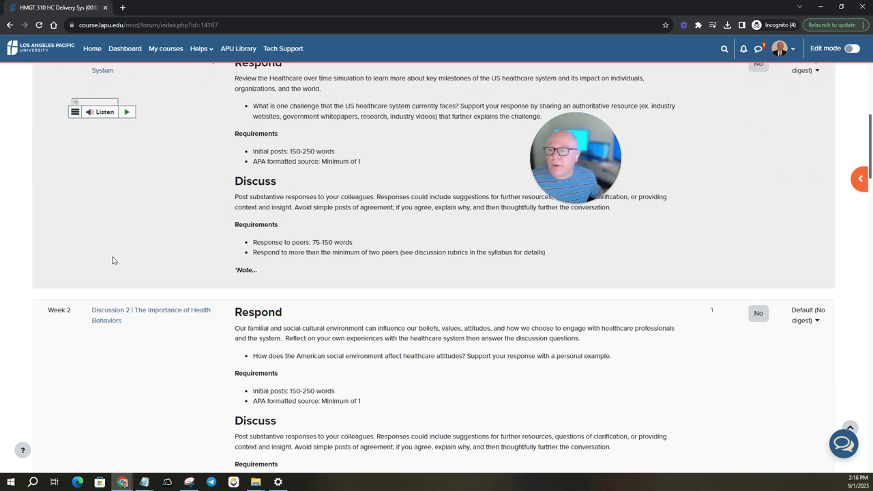
{"action": "scroll", "scroll_direction": "down", "scroll_amount": 3}
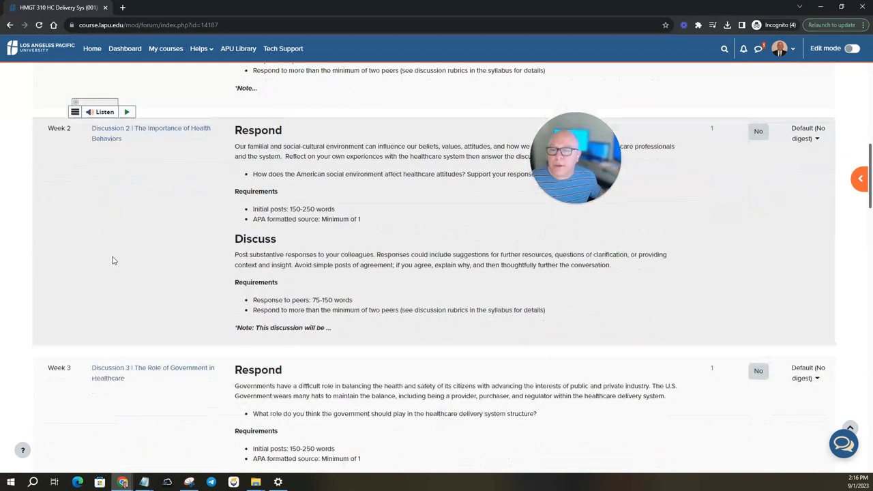
{"action": "scroll", "scroll_direction": "down", "scroll_amount": 3}
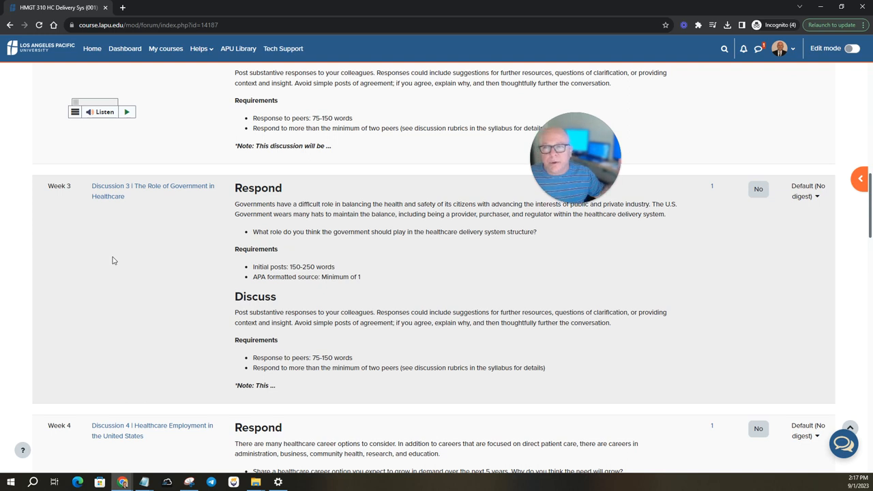
{"action": "scroll", "scroll_direction": "down", "scroll_amount": 3}
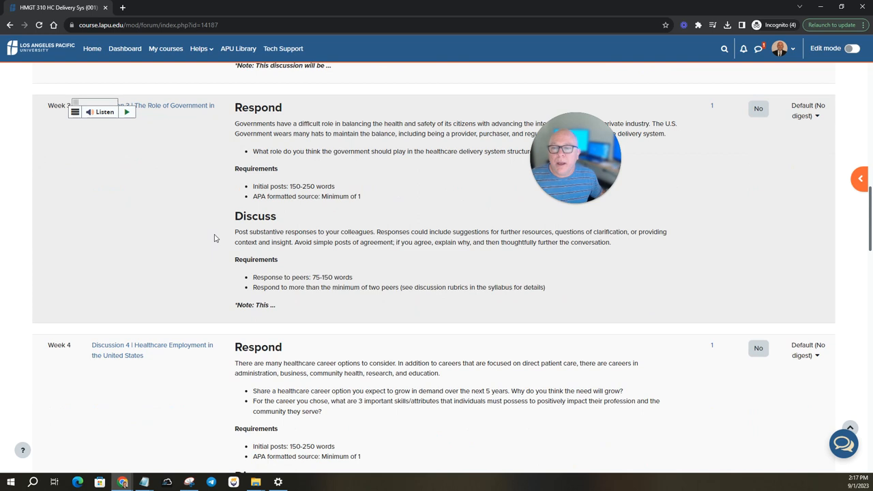
{"action": "scroll", "scroll_direction": "down", "scroll_amount": 3}
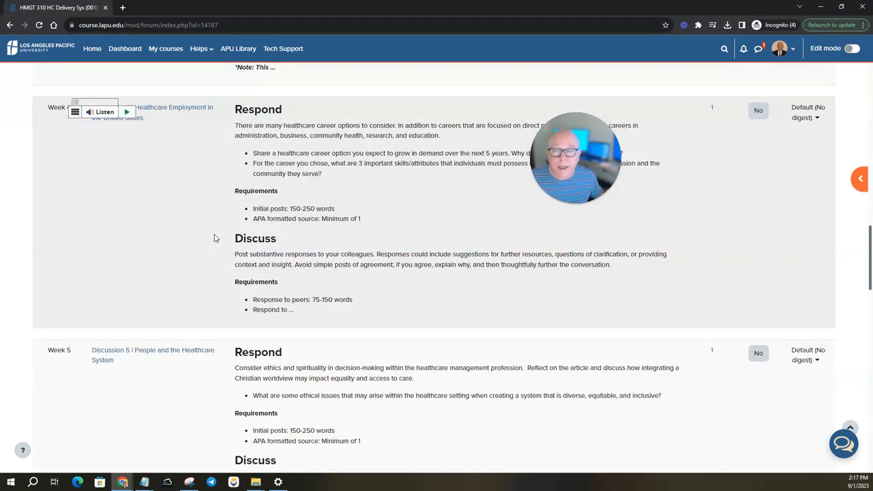
{"action": "scroll", "scroll_direction": "down", "scroll_amount": 3}
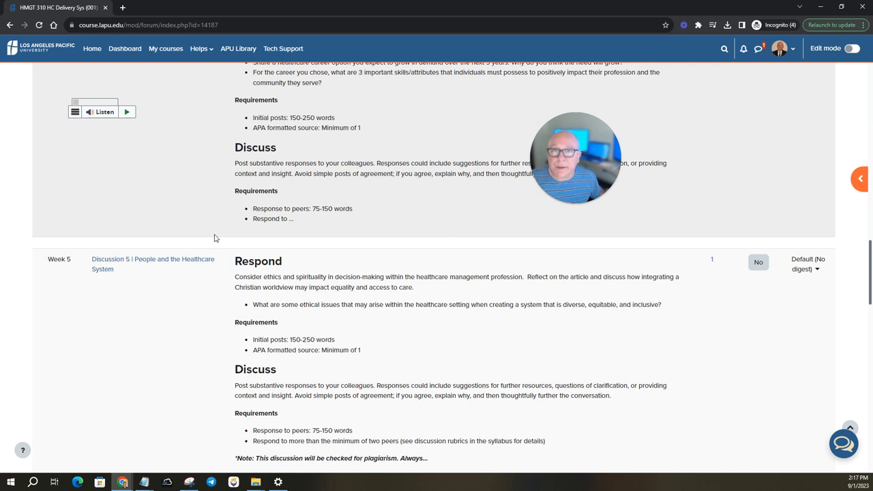
{"action": "scroll", "scroll_direction": "down", "scroll_amount": 3}
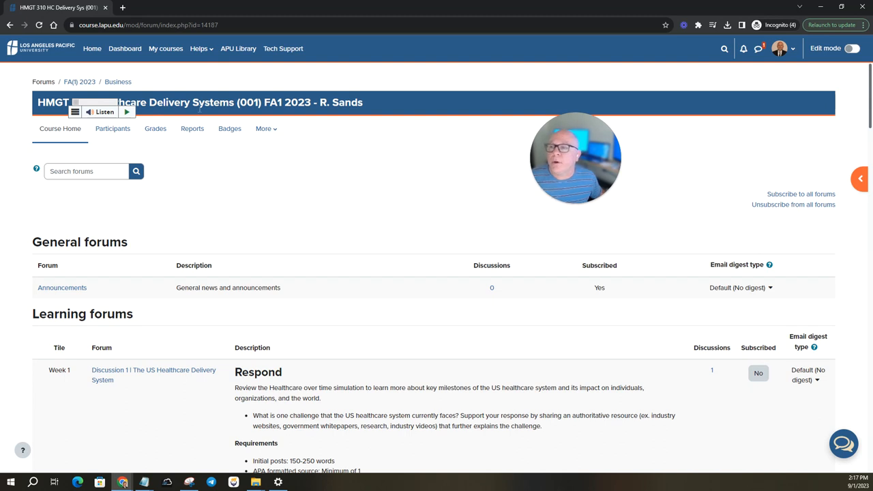
{"action": "mouse_move", "coordinate": [60, 128]}
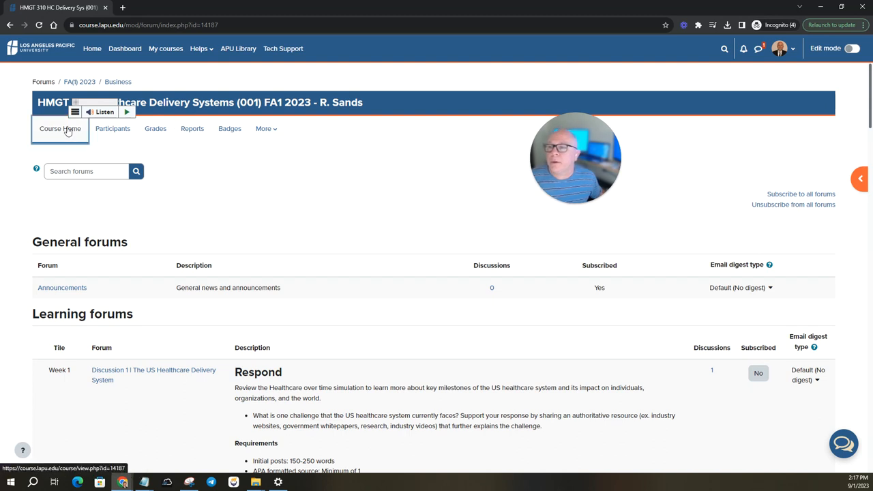
Return to the HMGT 310 course home page and bring the Activities block into view.
{"action": "left_click", "coordinate": [60, 128]}
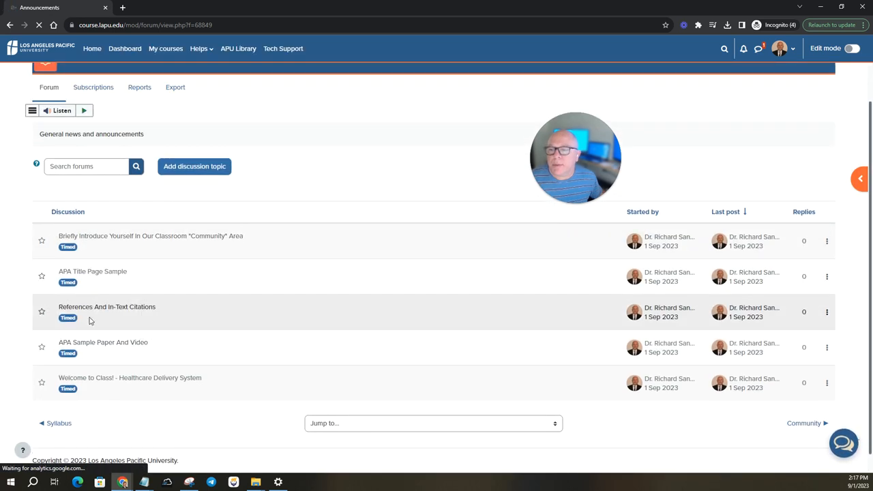
{"action": "mouse_move", "coordinate": [100, 315]}
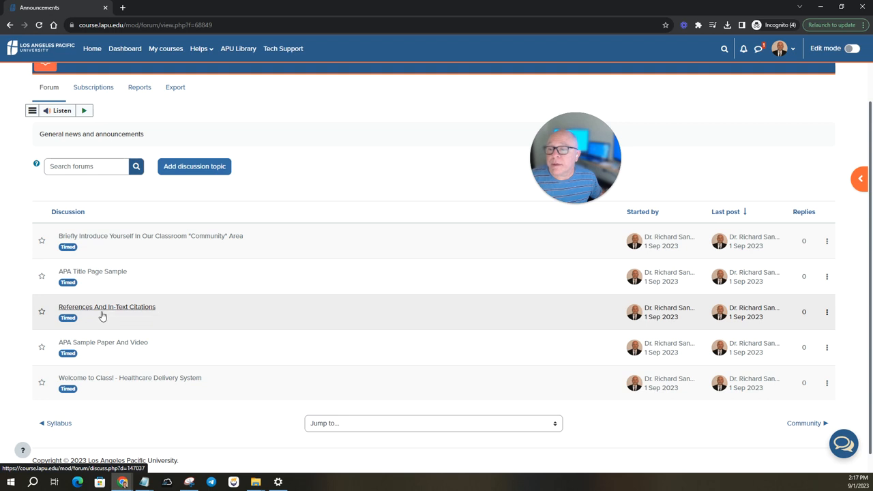
{"action": "mouse_move", "coordinate": [133, 308]}
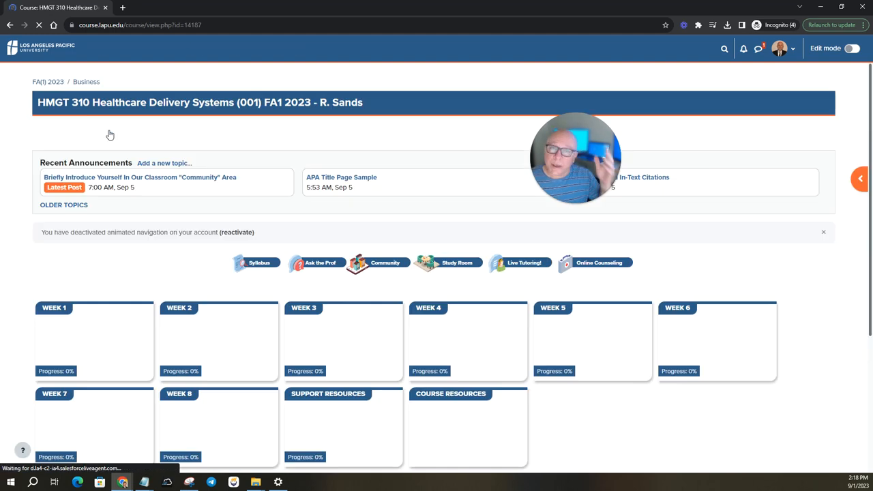
{"action": "scroll", "scroll_direction": "down", "scroll_amount": 3}
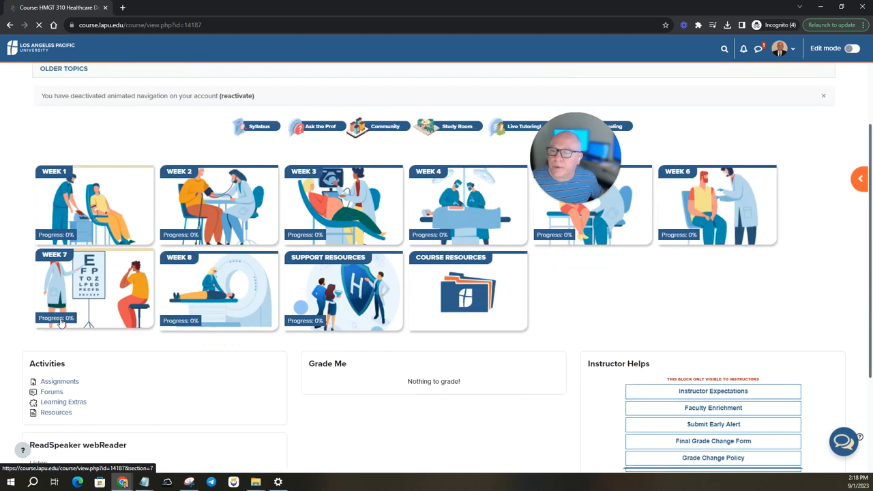
{"action": "scroll", "scroll_direction": "down", "scroll_amount": 3}
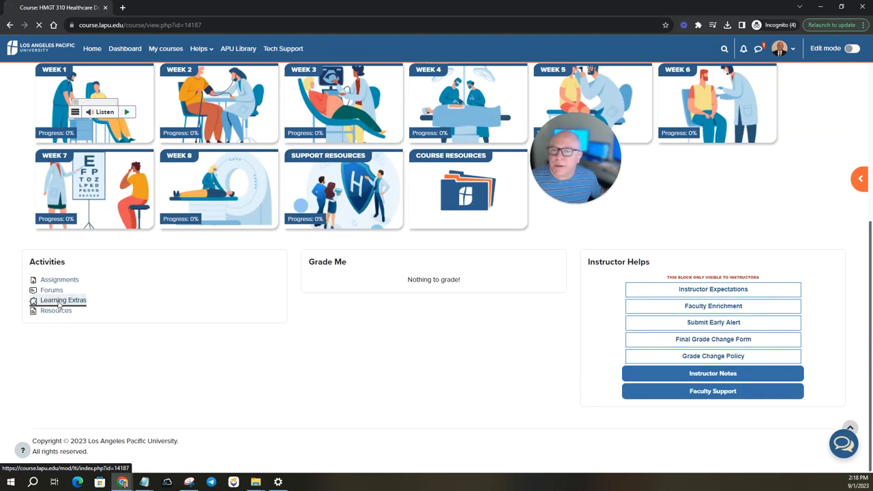
Open the Learning Extras page with Tutor.com, TextAid by ReadSpeaker and the Syllabus.
{"action": "left_click", "coordinate": [63, 300]}
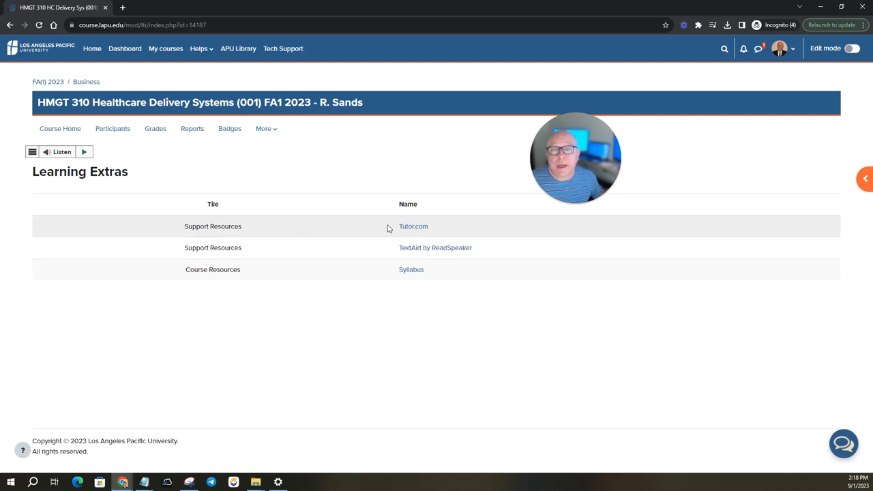
{"action": "mouse_move", "coordinate": [387, 251]}
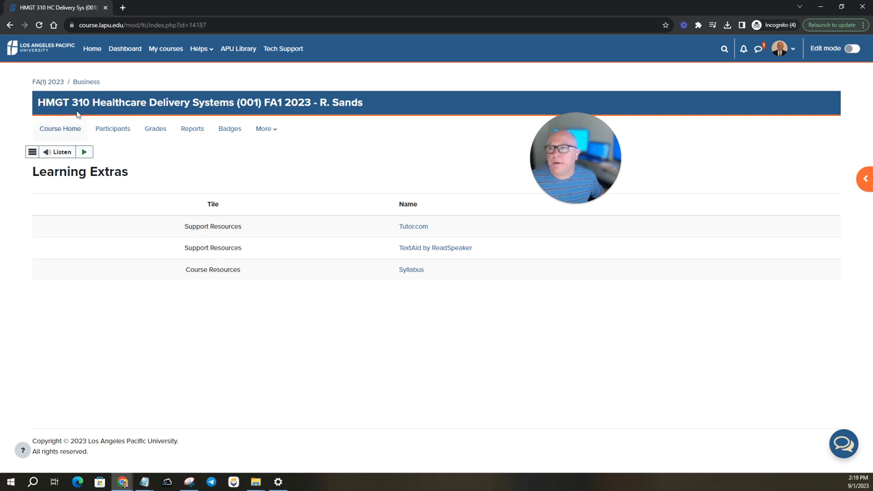
{"action": "mouse_move", "coordinate": [56, 131]}
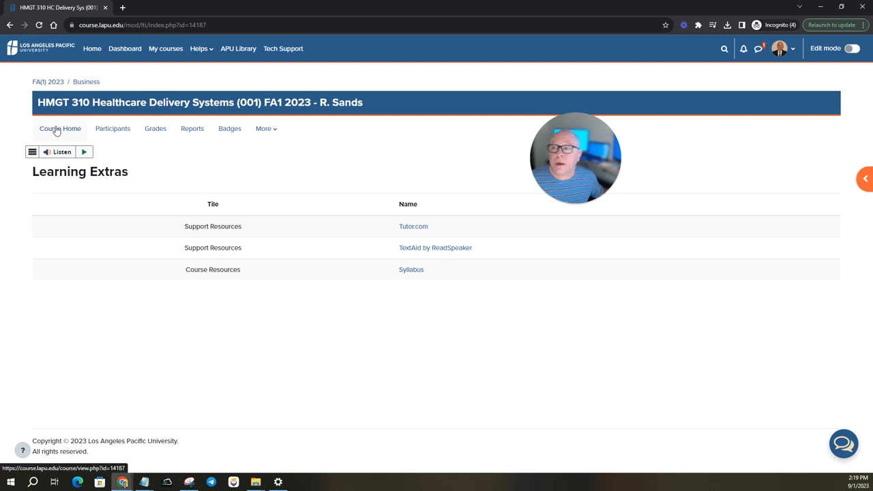
Go back to course home, scroll to Activities and select Resources.
{"action": "left_click", "coordinate": [60, 128]}
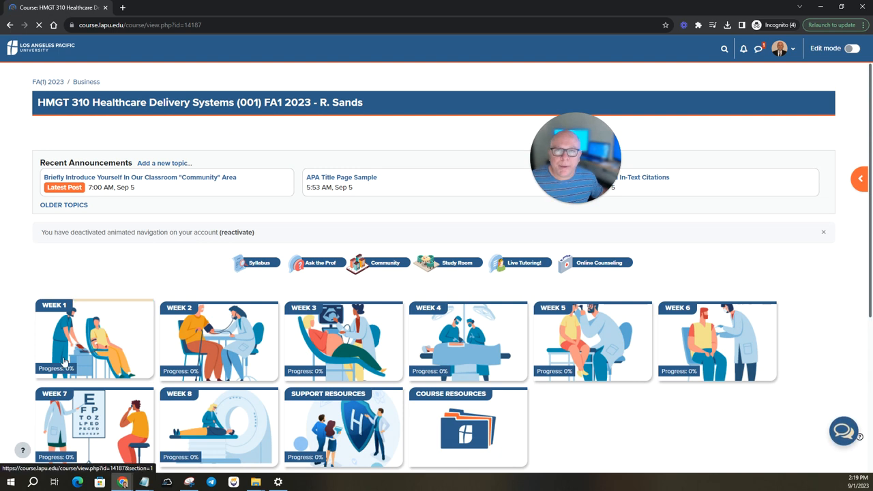
{"action": "scroll", "scroll_direction": "down", "scroll_amount": 3}
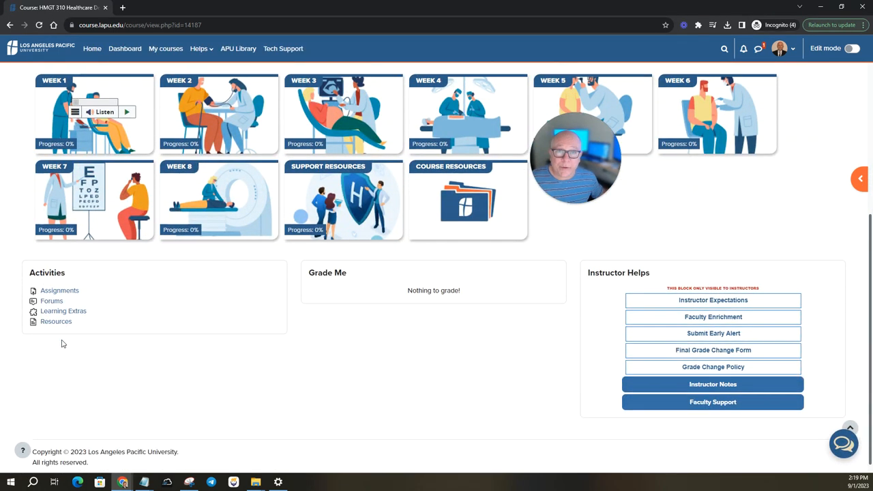
{"action": "left_click", "coordinate": [56, 322]}
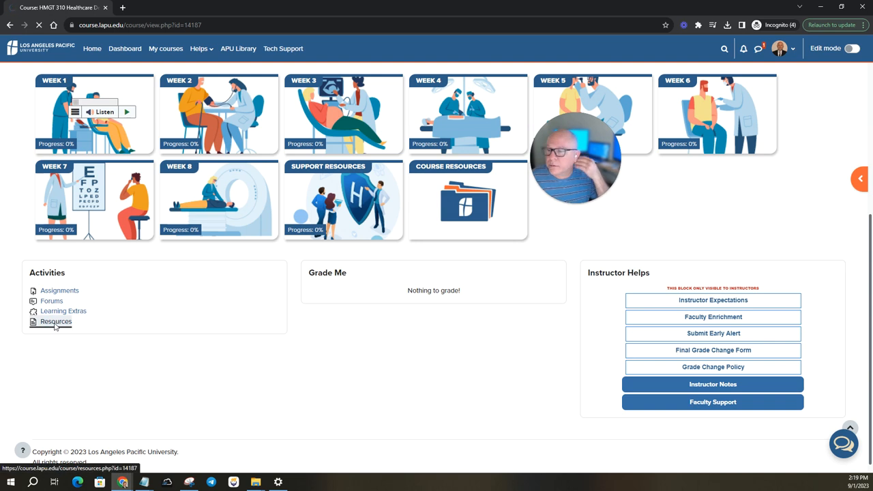
Open the course Resources page listing Instructor Notes and weekly readings.
{"action": "left_click", "coordinate": [54, 322]}
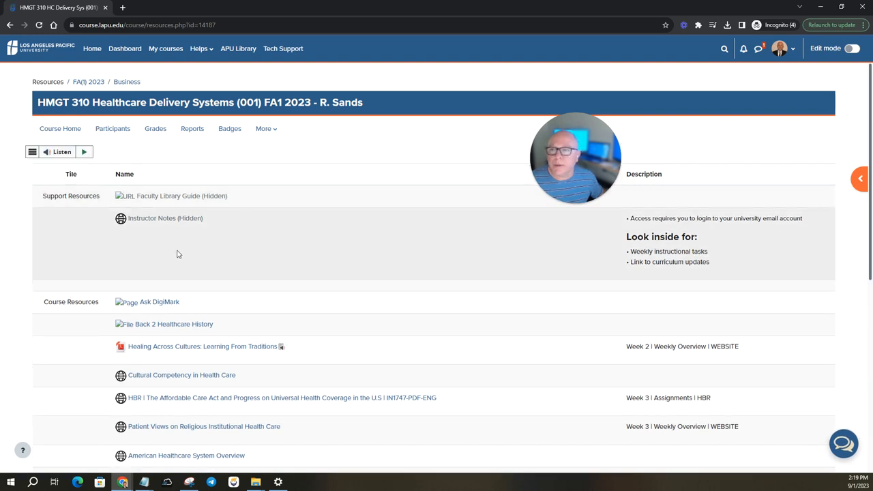
{"action": "mouse_move", "coordinate": [98, 261]}
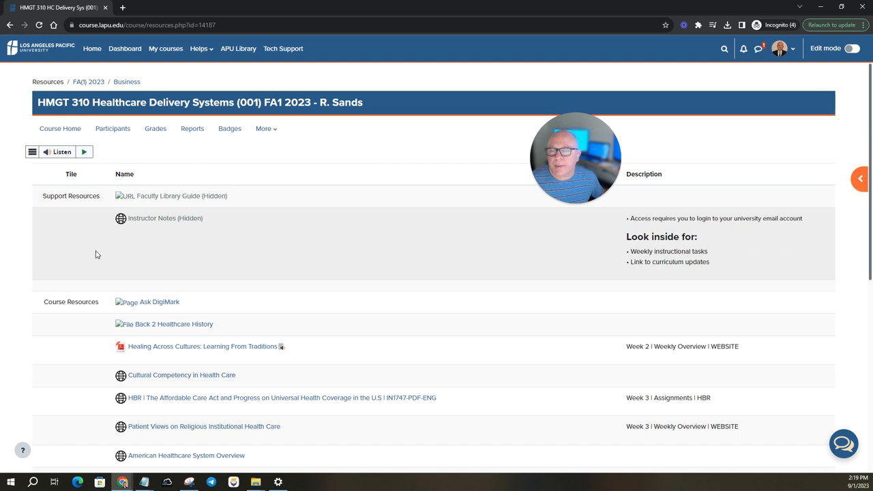
{"action": "mouse_move", "coordinate": [85, 240]}
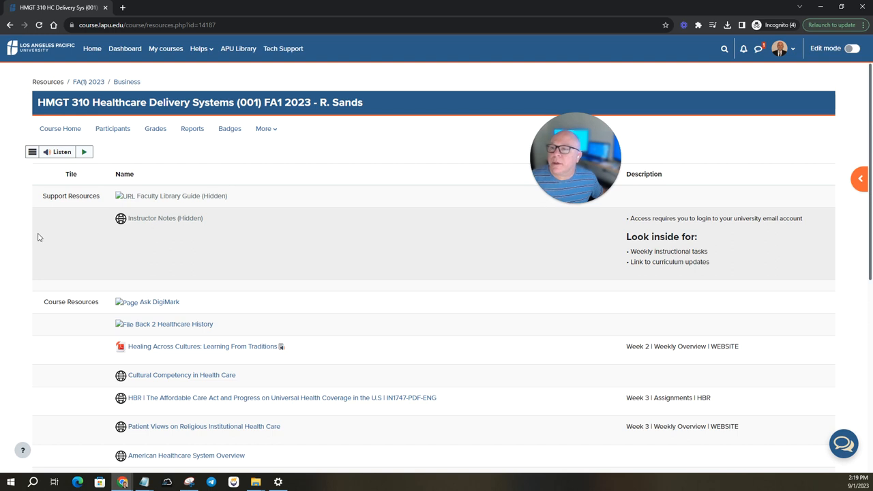
{"action": "scroll", "scroll_direction": "down", "scroll_amount": 3}
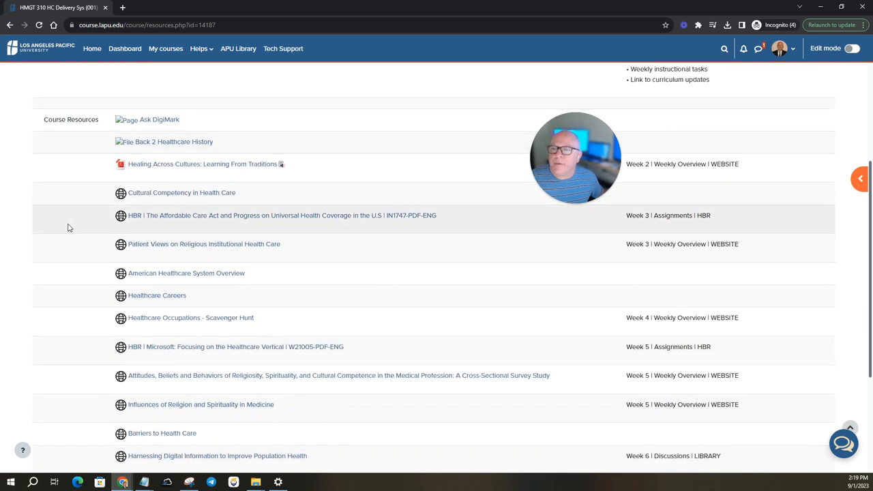
{"action": "scroll", "scroll_direction": "down", "scroll_amount": 3}
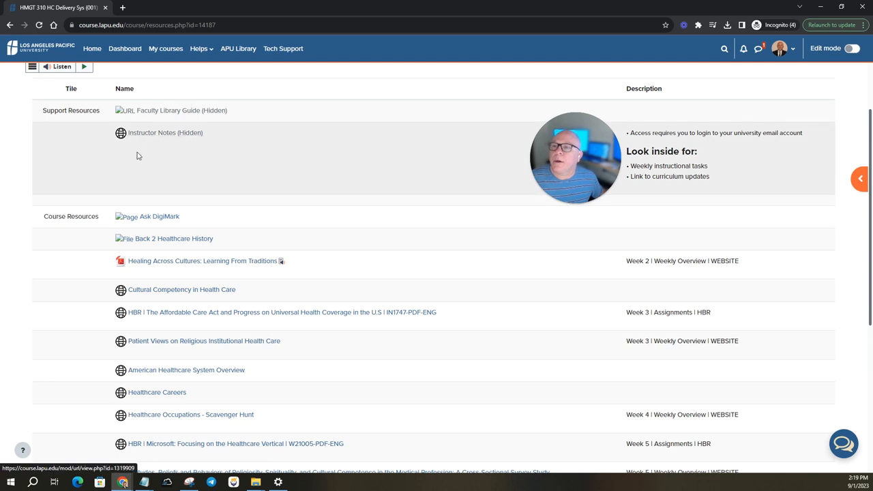
{"action": "scroll", "scroll_direction": "down", "scroll_amount": 3}
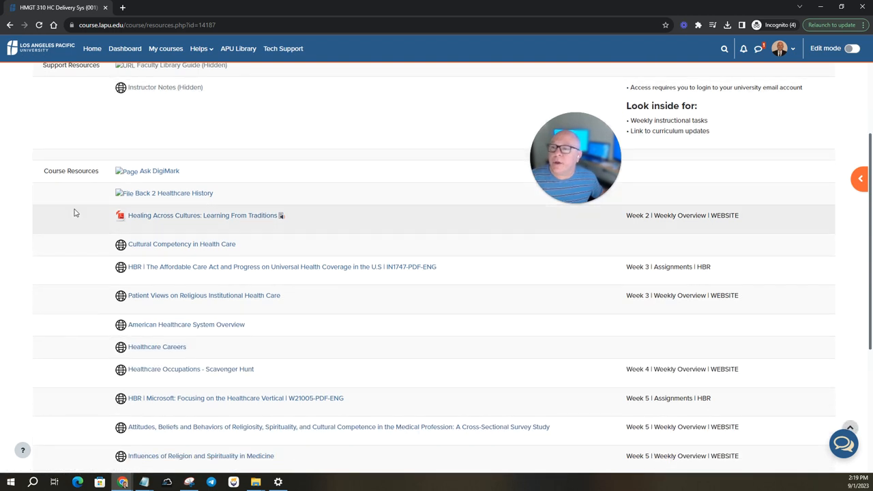
{"action": "mouse_move", "coordinate": [120, 216]}
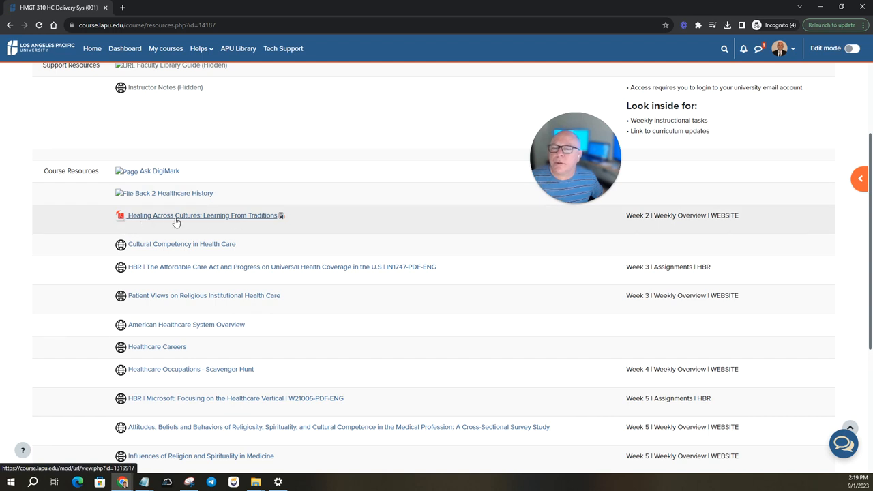
{"action": "mouse_move", "coordinate": [183, 223]}
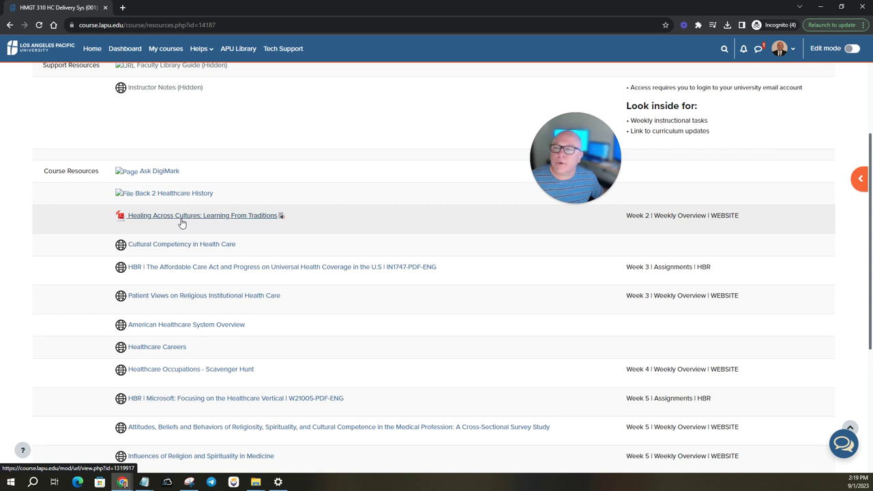
{"action": "scroll", "scroll_direction": "down", "scroll_amount": 3}
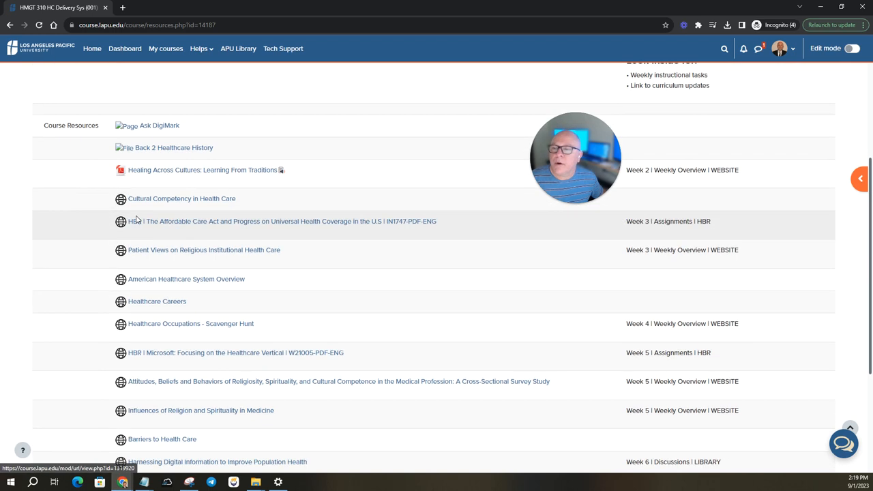
{"action": "scroll", "scroll_direction": "down", "scroll_amount": 3}
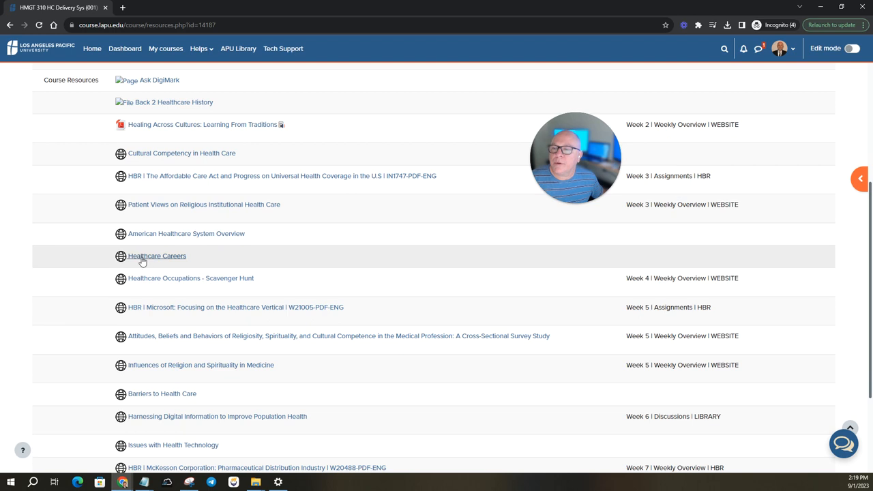
{"action": "scroll", "scroll_direction": "down", "scroll_amount": 3}
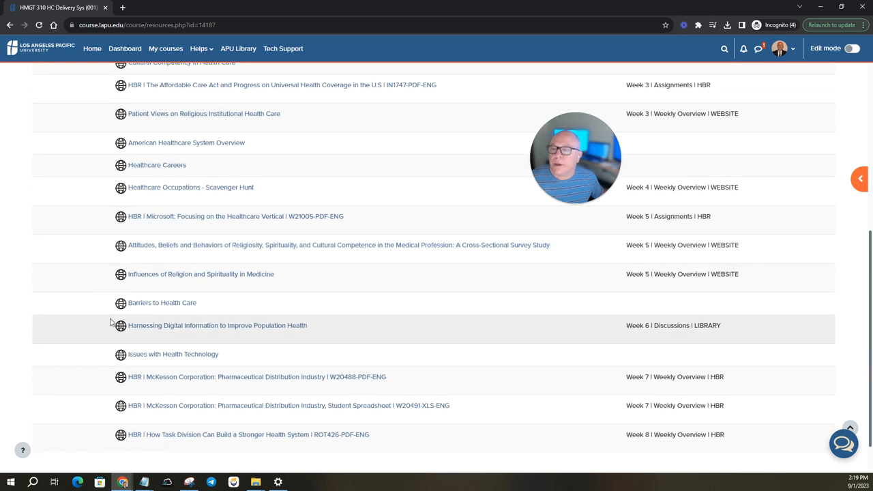
{"action": "scroll", "scroll_direction": "down", "scroll_amount": 3}
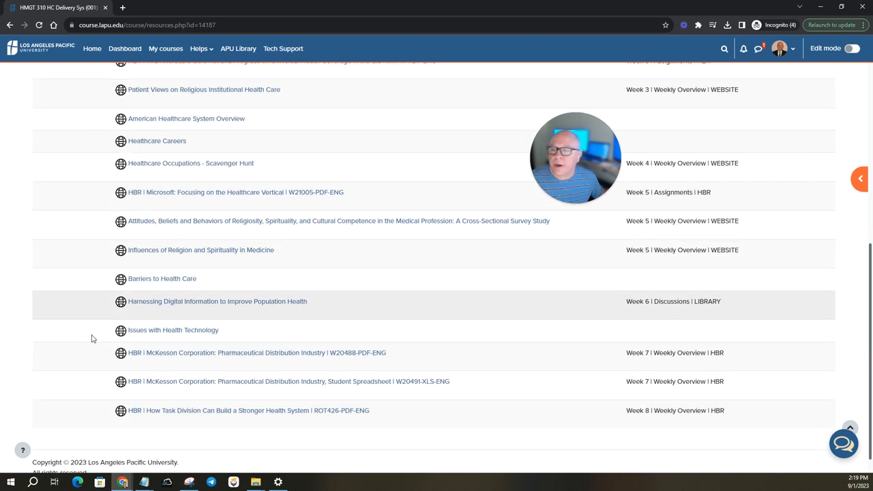
{"action": "scroll", "scroll_direction": "down", "scroll_amount": 3}
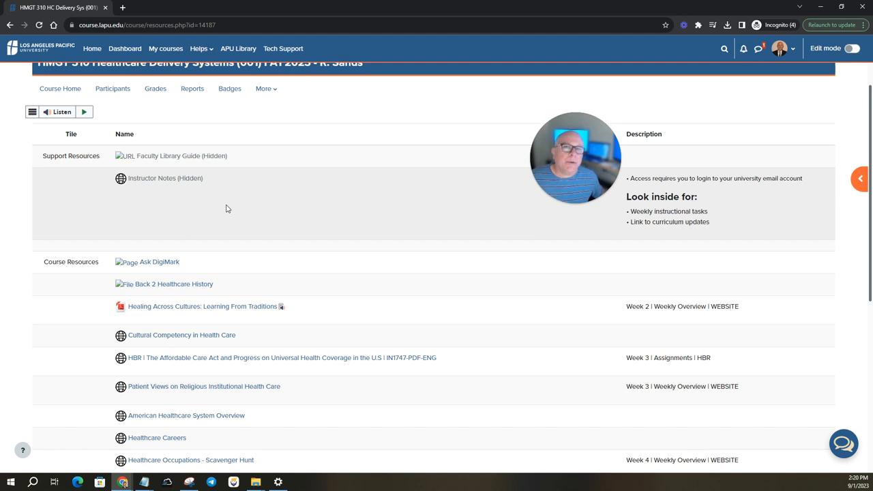
{"action": "mouse_move", "coordinate": [287, 210]}
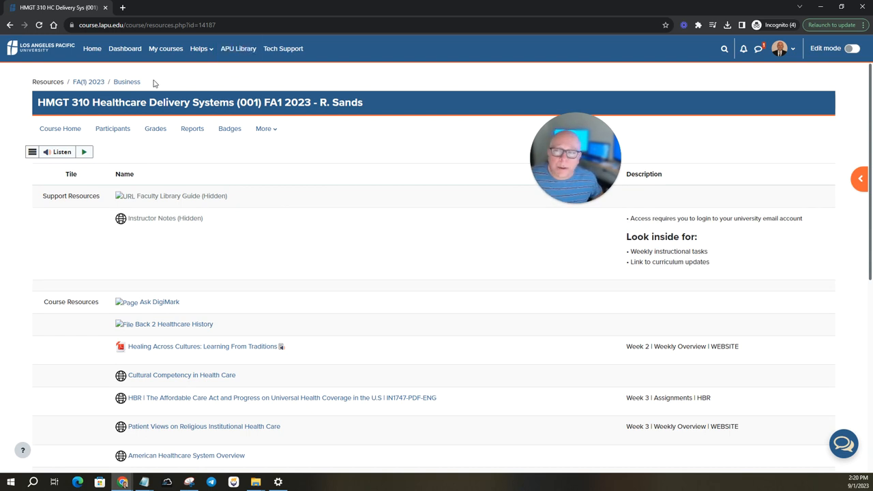
{"action": "mouse_move", "coordinate": [95, 139]}
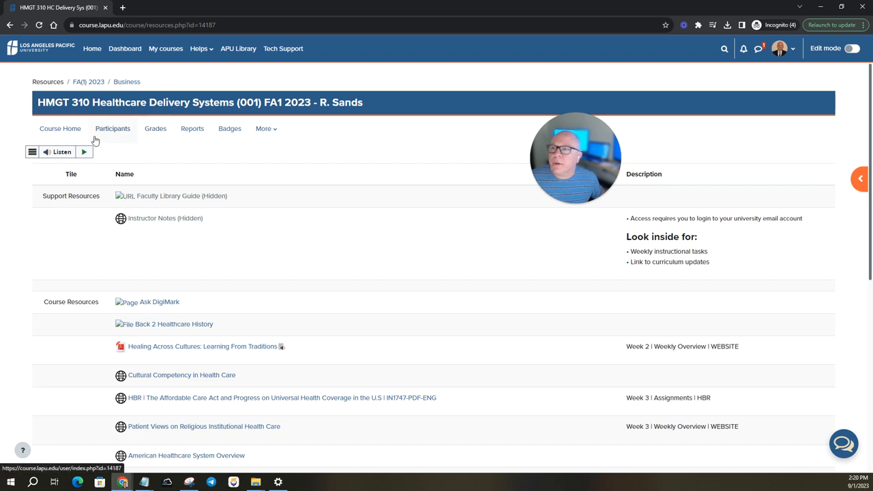
Return to the HMGT 310 course home page with announcements and Week 1–8 tiles.
{"action": "left_click", "coordinate": [60, 128]}
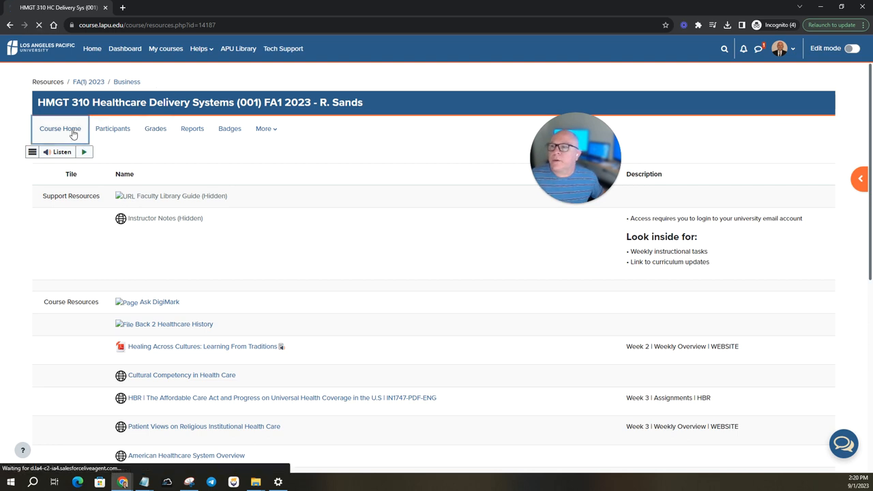
{"action": "left_click", "coordinate": [60, 128]}
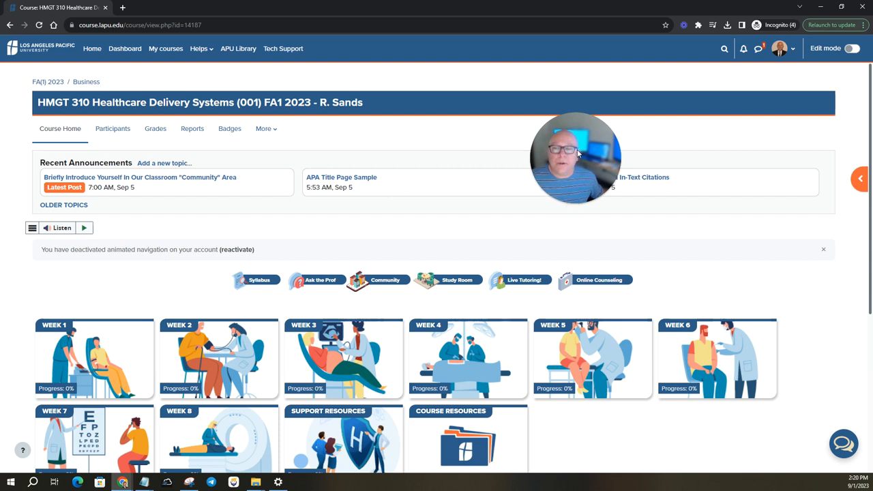
{"action": "mouse_move", "coordinate": [366, 199]}
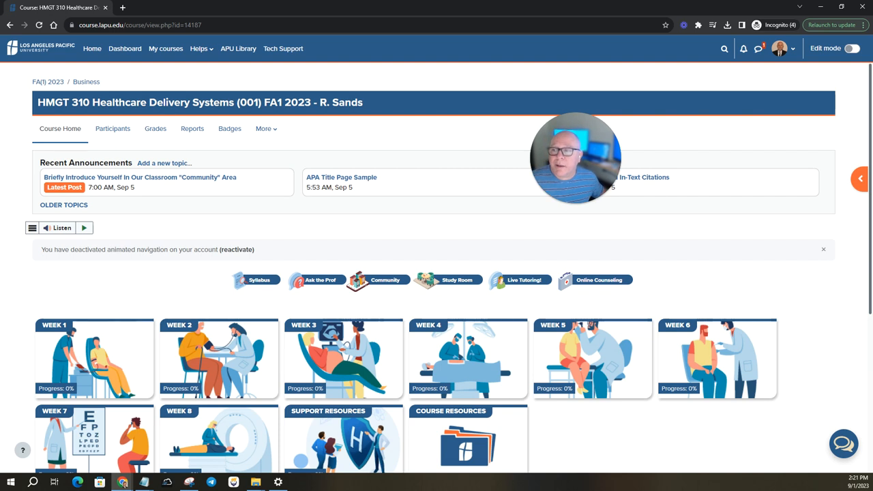
{"action": "mouse_move", "coordinate": [11, 199]}
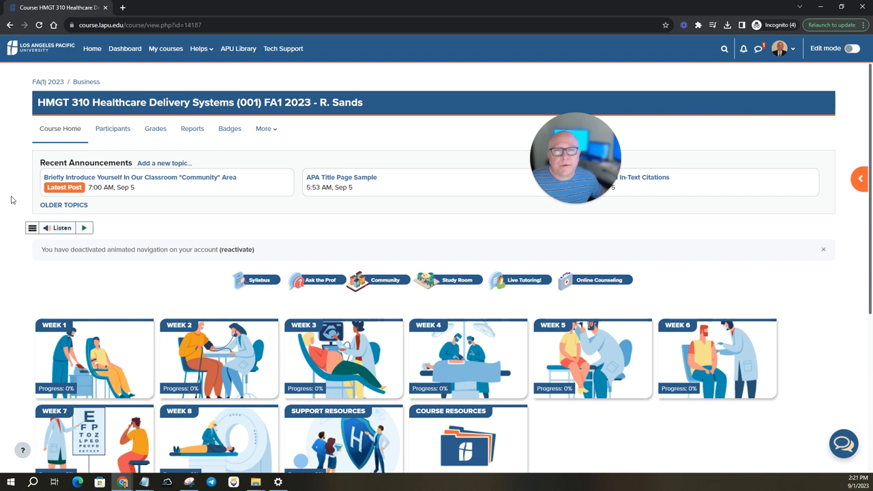